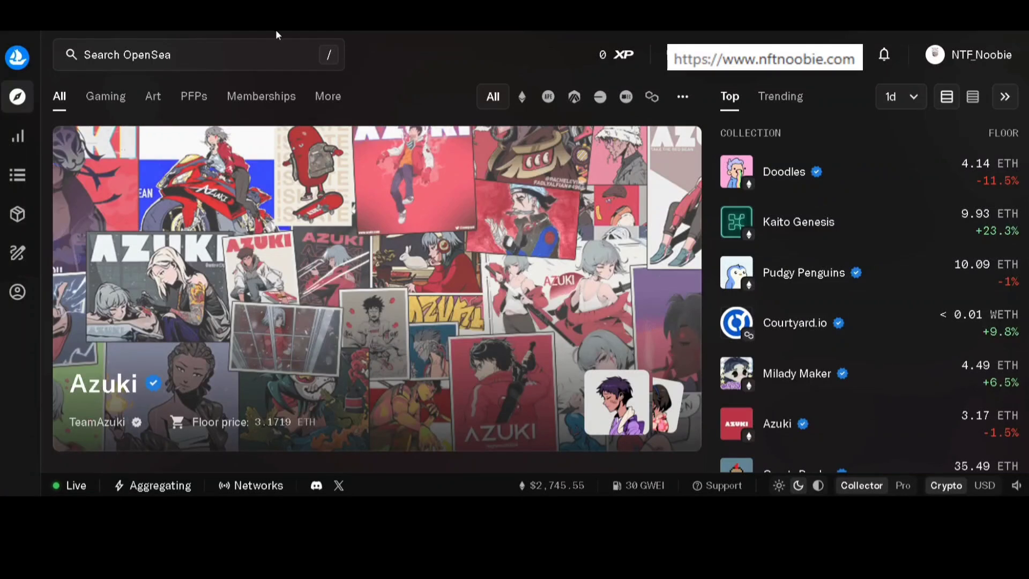
{"action": "mouse_move", "coordinate": [258, 41]}
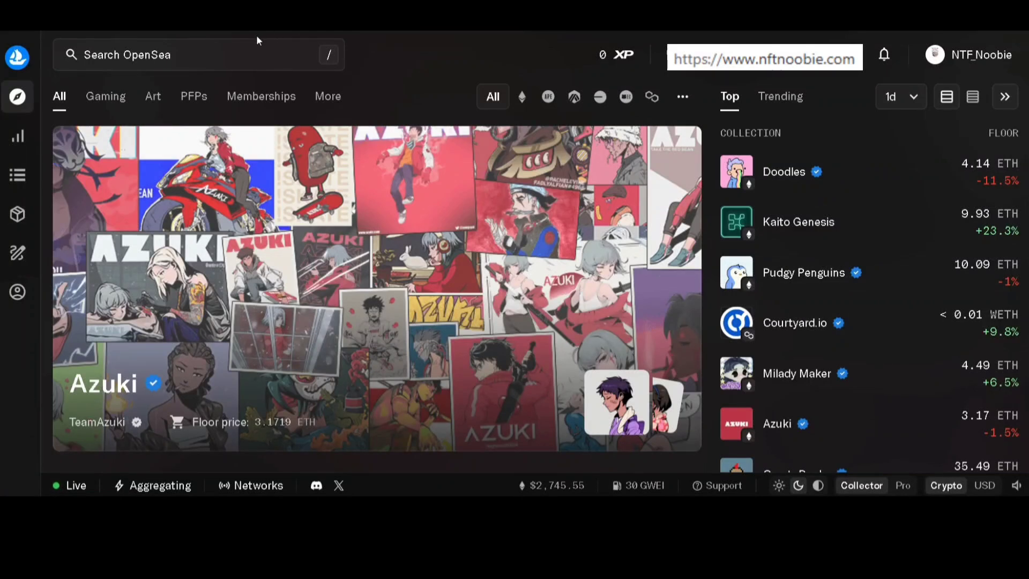
Go to the NTF_Noobie profile page from the OpenSea marketplace home.
{"action": "left_click", "coordinate": [17, 56]}
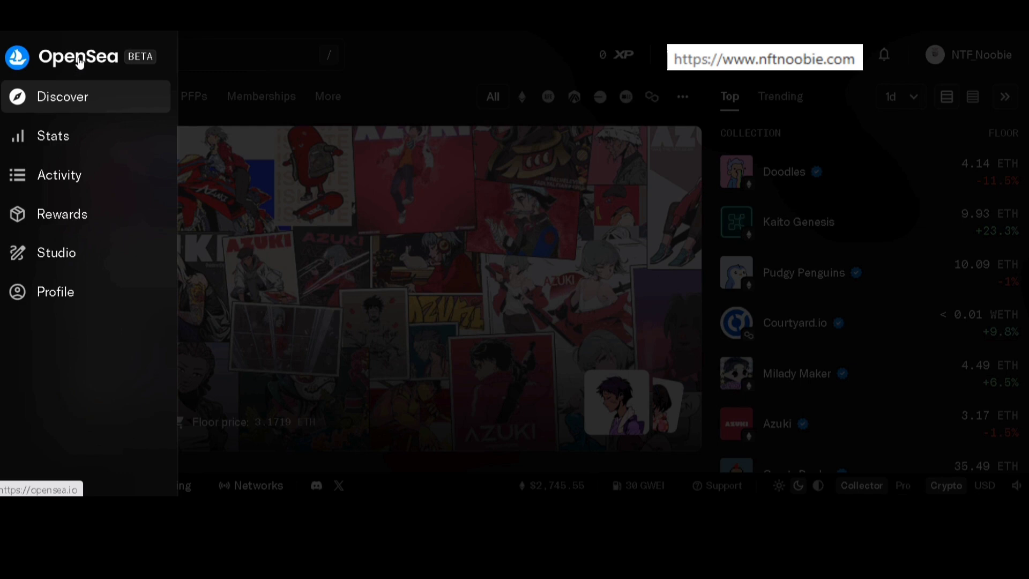
{"action": "mouse_move", "coordinate": [99, 59]}
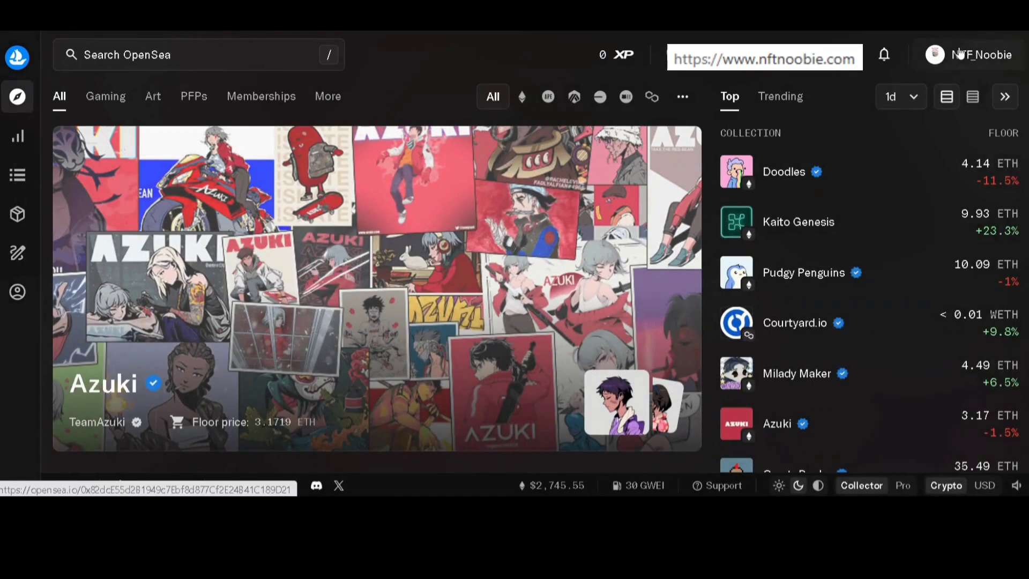
{"action": "left_click", "coordinate": [978, 55]}
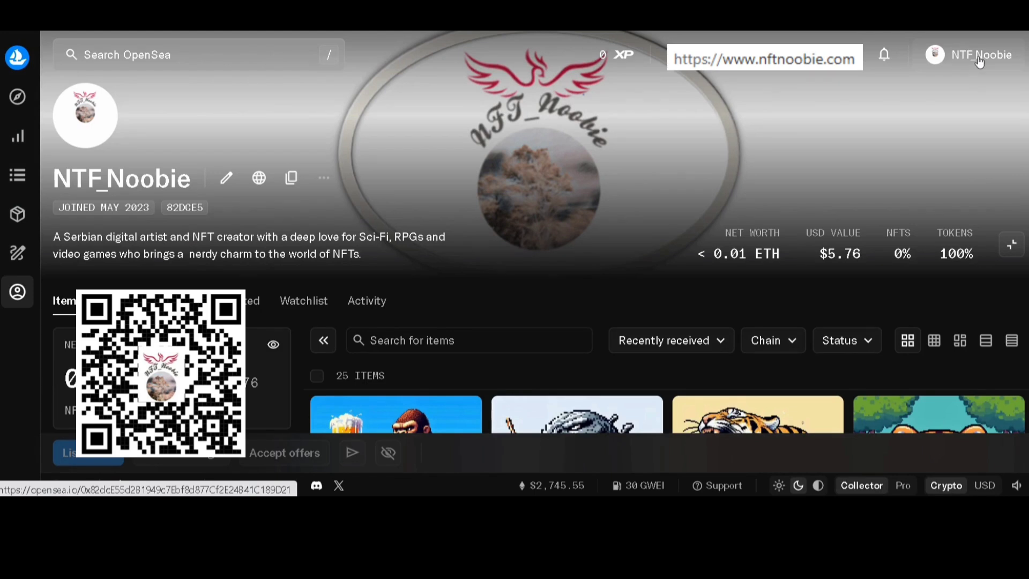
{"action": "left_click", "coordinate": [979, 54]}
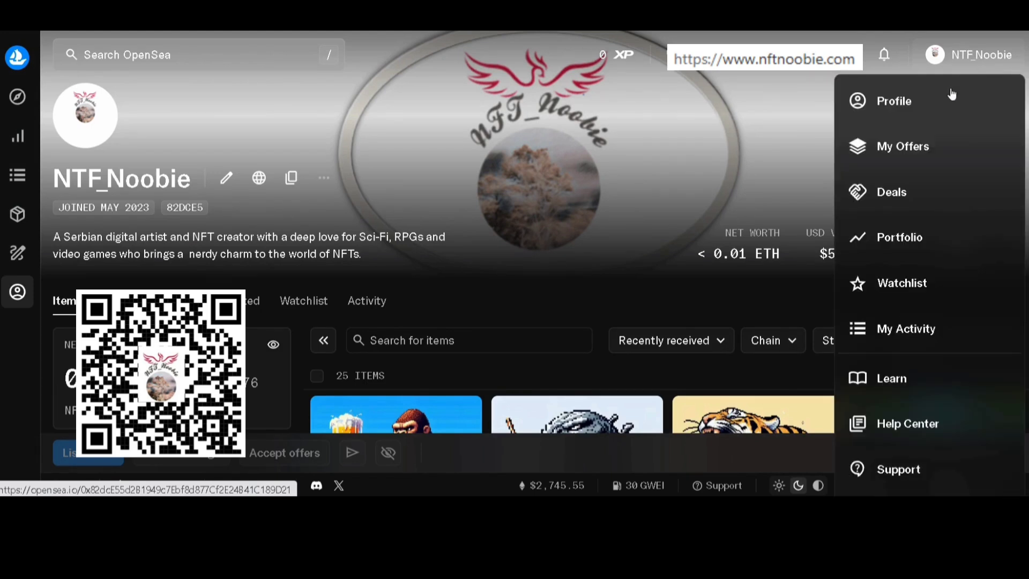
{"action": "mouse_move", "coordinate": [924, 123]}
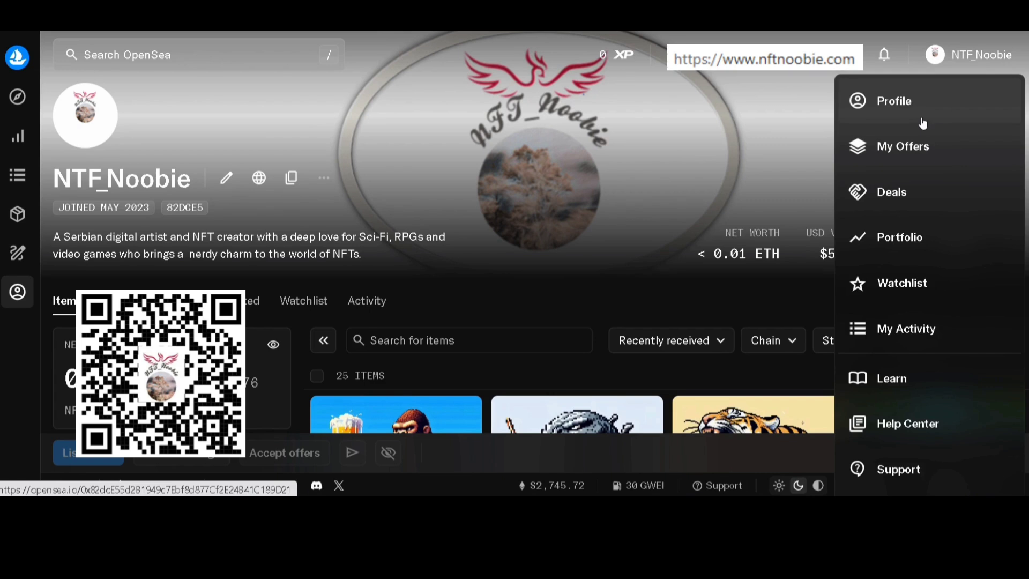
{"action": "mouse_move", "coordinate": [922, 114]}
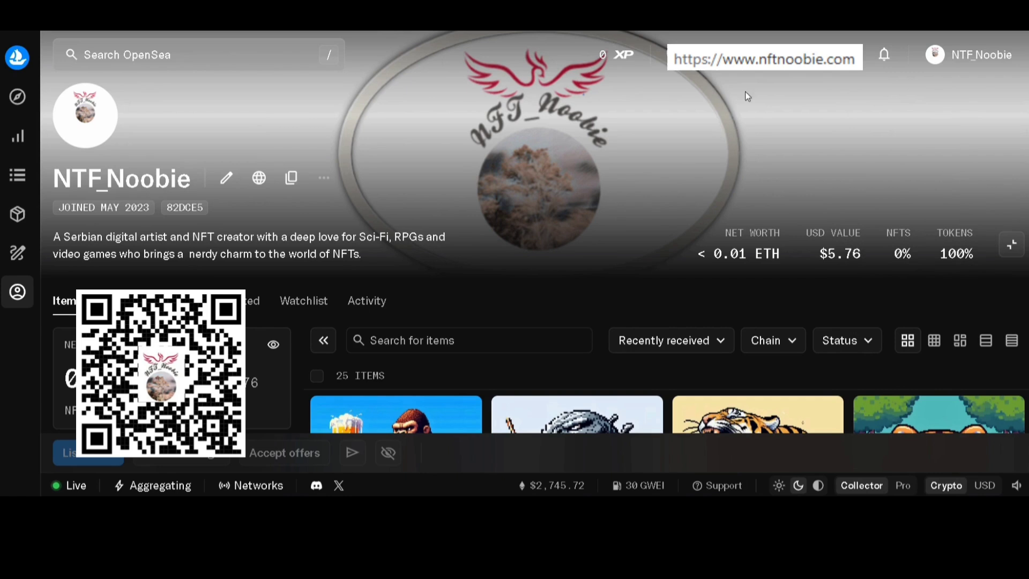
{"action": "left_click", "coordinate": [17, 58]}
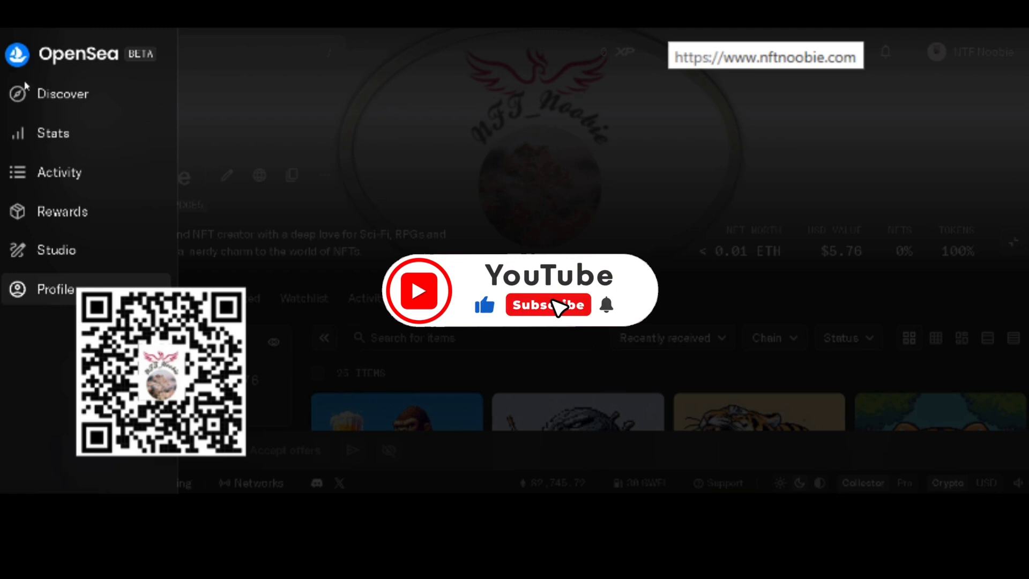
{"action": "left_click", "coordinate": [547, 303]}
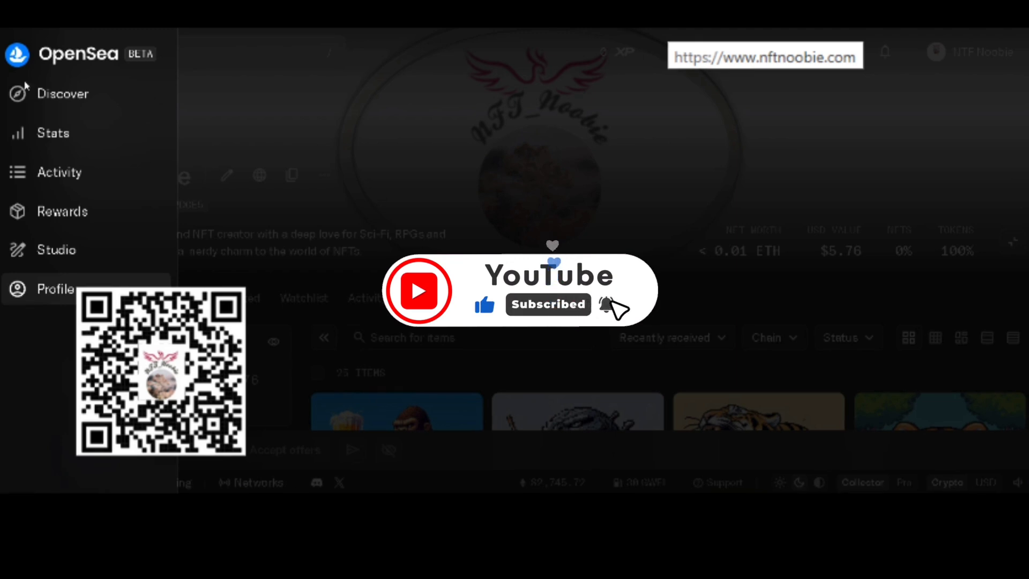
{"action": "mouse_move", "coordinate": [617, 312]}
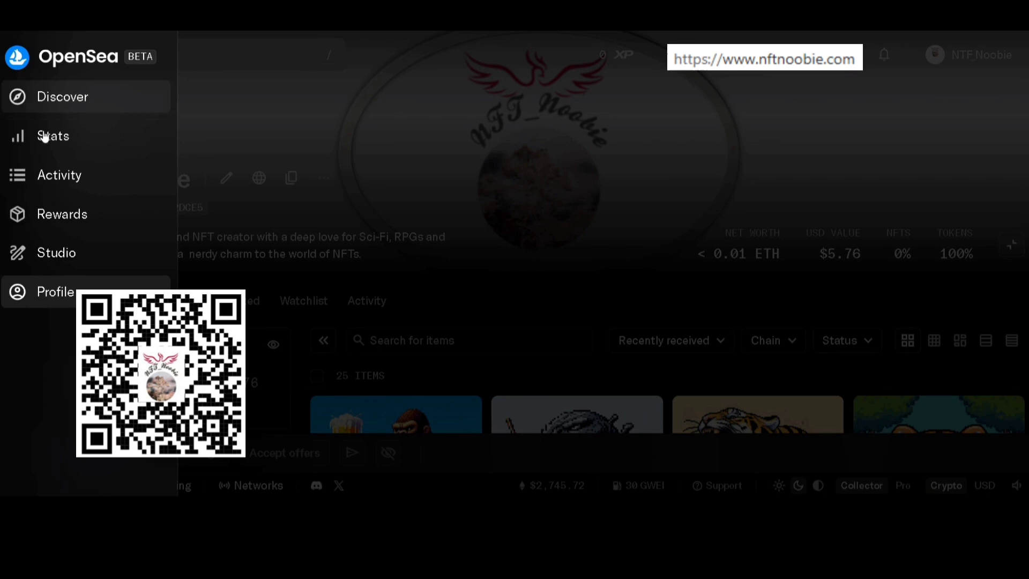
Enter OpenSea Studio and confirm the MetaMask signature to sign in.
{"action": "left_click", "coordinate": [56, 252]}
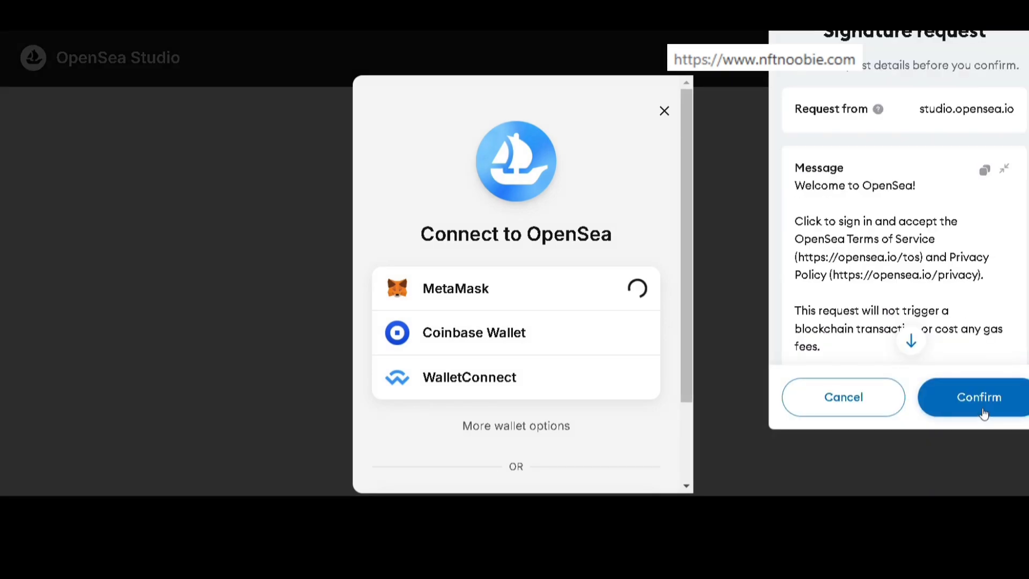
{"action": "left_click", "coordinate": [978, 397]}
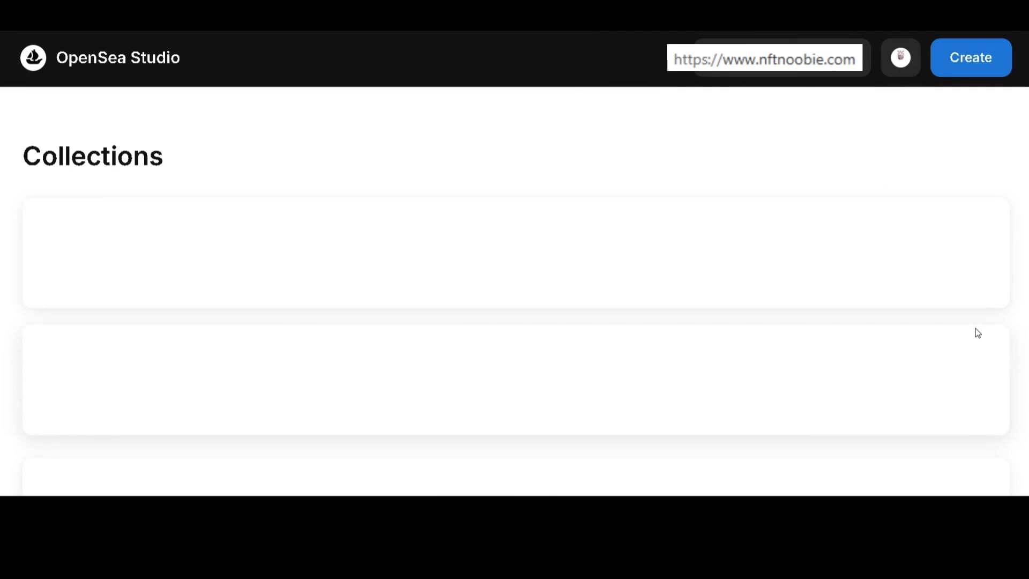
Locate Bunny realm in the Collections list and open its Edit details page.
{"action": "left_click", "coordinate": [953, 253]}
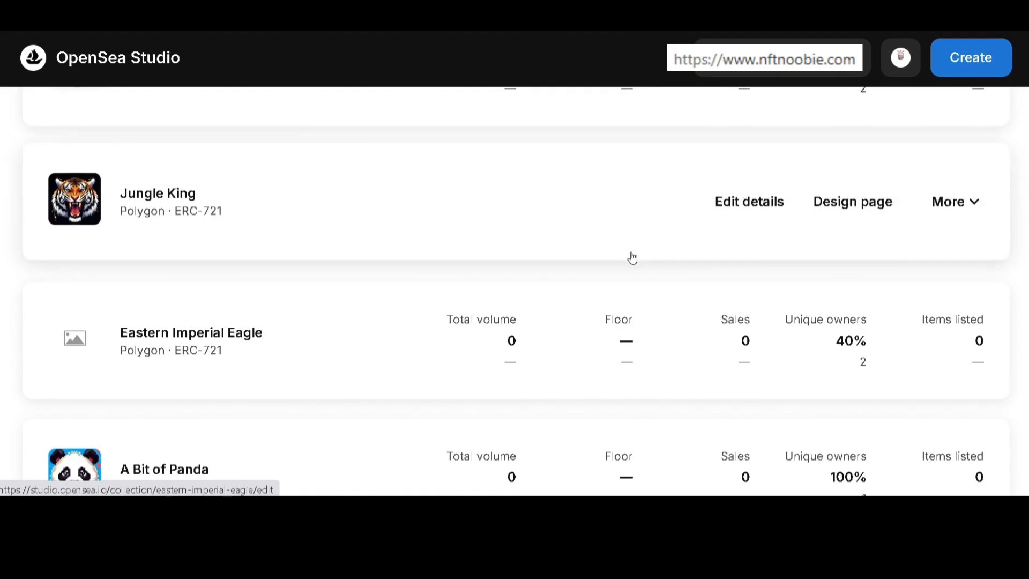
{"action": "scroll", "scroll_direction": "down", "scroll_amount": 3}
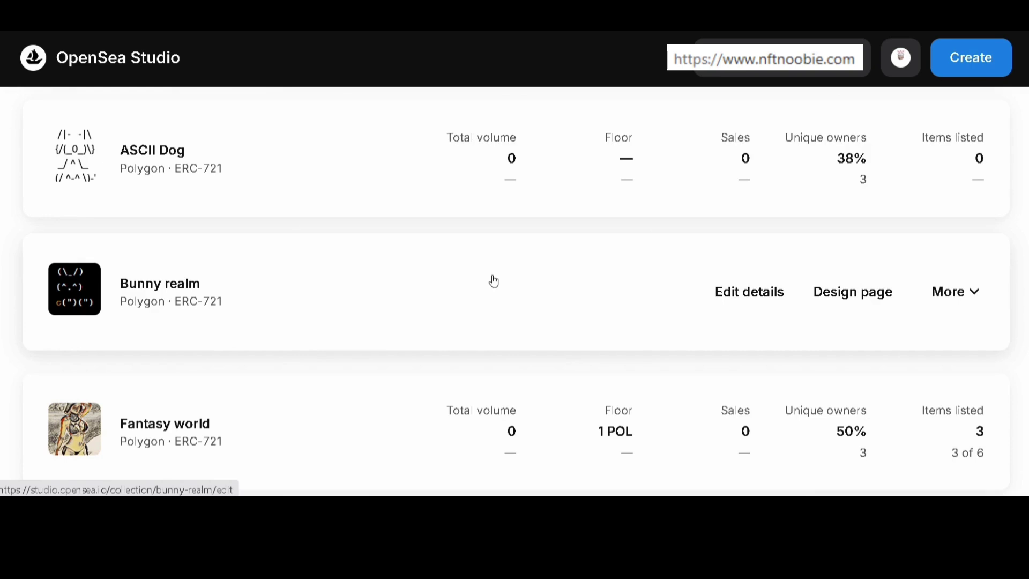
{"action": "left_click", "coordinate": [749, 292]}
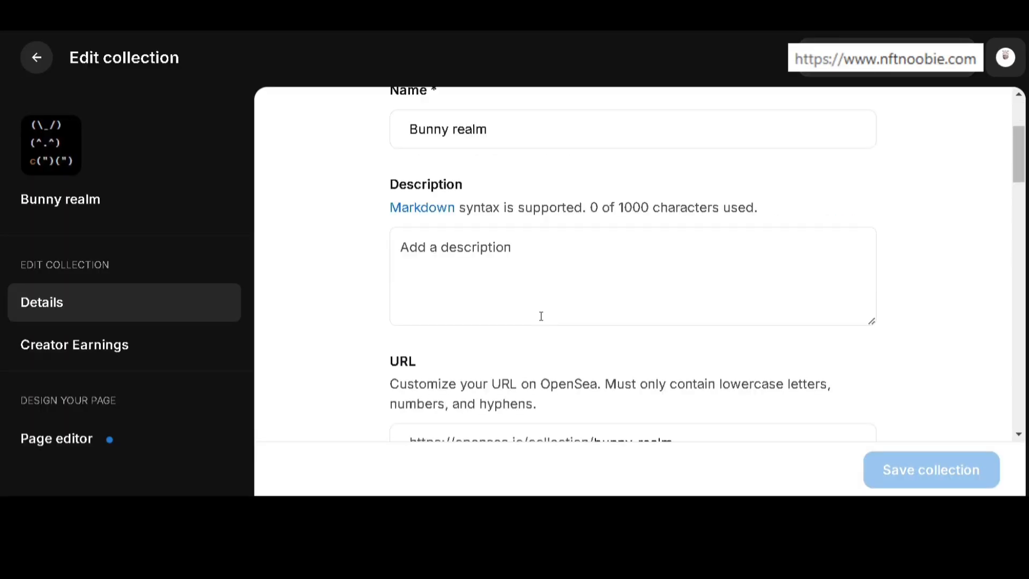
Review the Bunny realm edit form and return to Collections without saving.
{"action": "scroll", "scroll_direction": "down", "scroll_amount": 3}
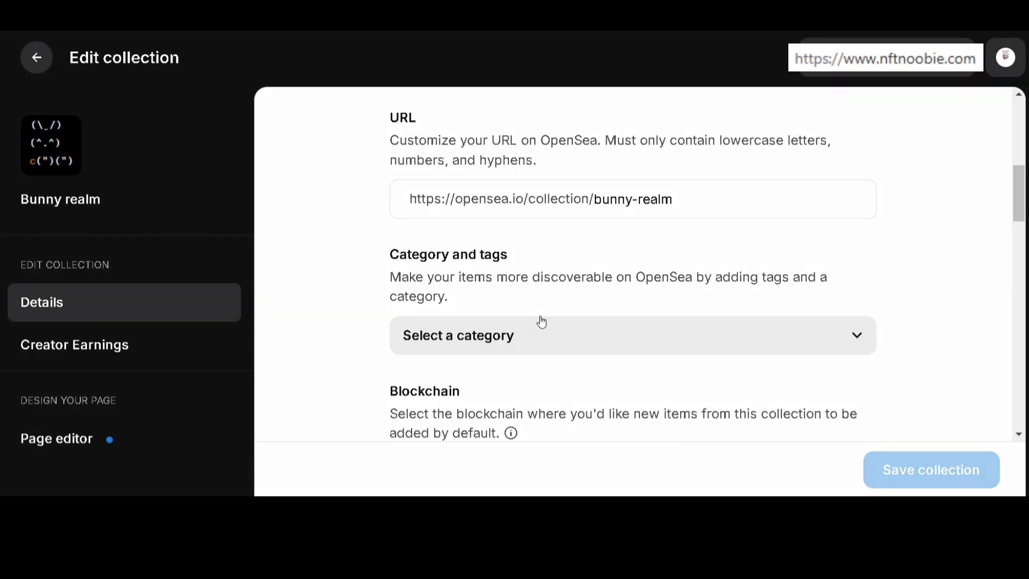
{"action": "scroll", "scroll_direction": "down", "scroll_amount": 3}
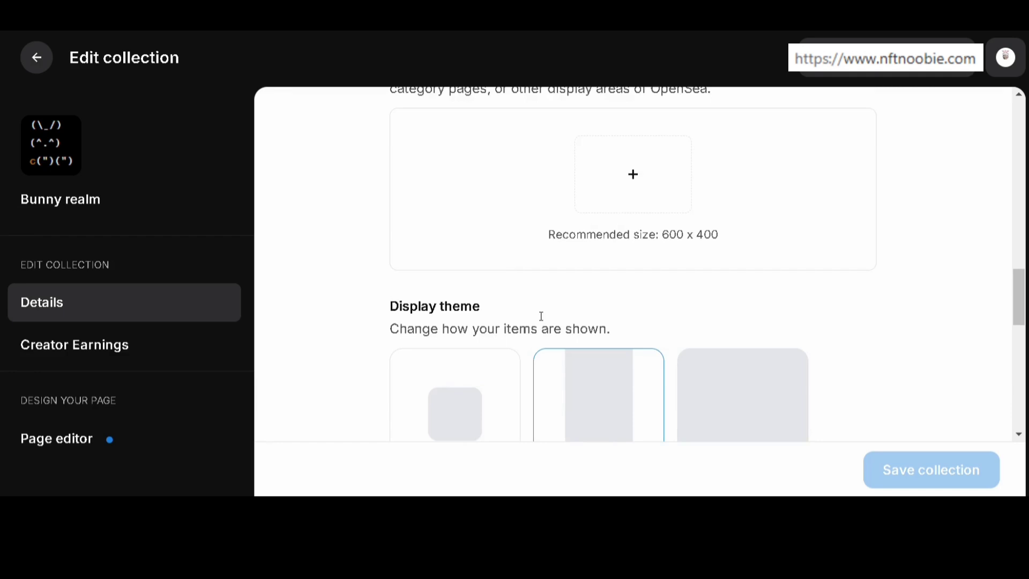
{"action": "scroll", "scroll_direction": "down", "scroll_amount": 3}
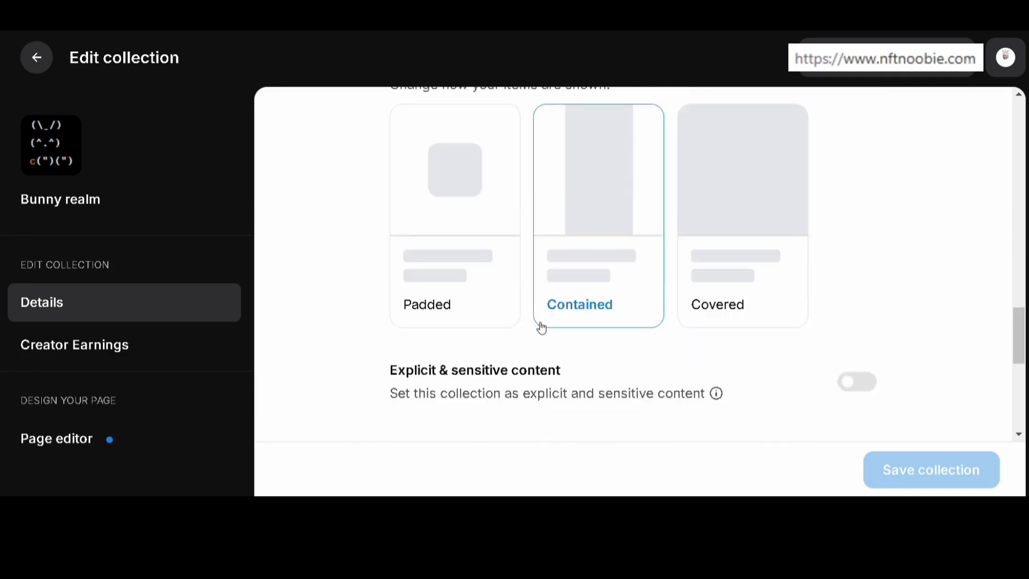
{"action": "scroll", "scroll_direction": "up", "scroll_amount": 3}
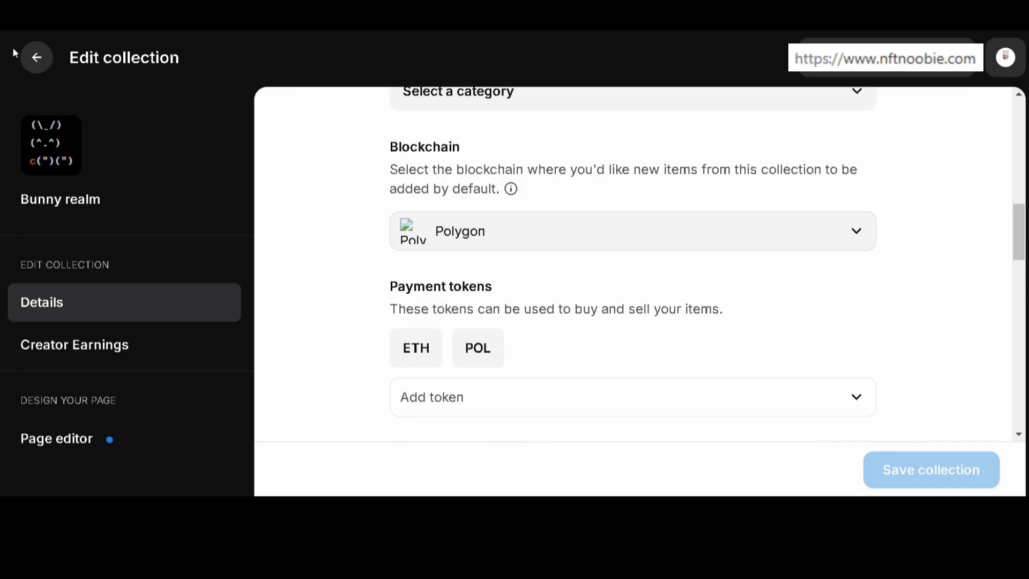
{"action": "left_click", "coordinate": [36, 57]}
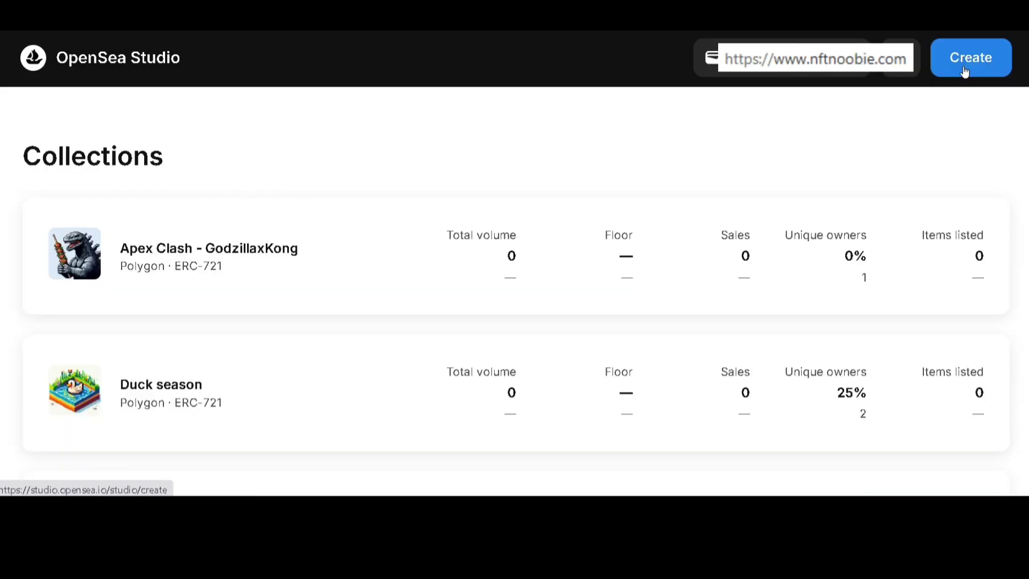
Start a new NFT and choose Create a new collection from the Collection dropdown.
{"action": "left_click", "coordinate": [970, 57]}
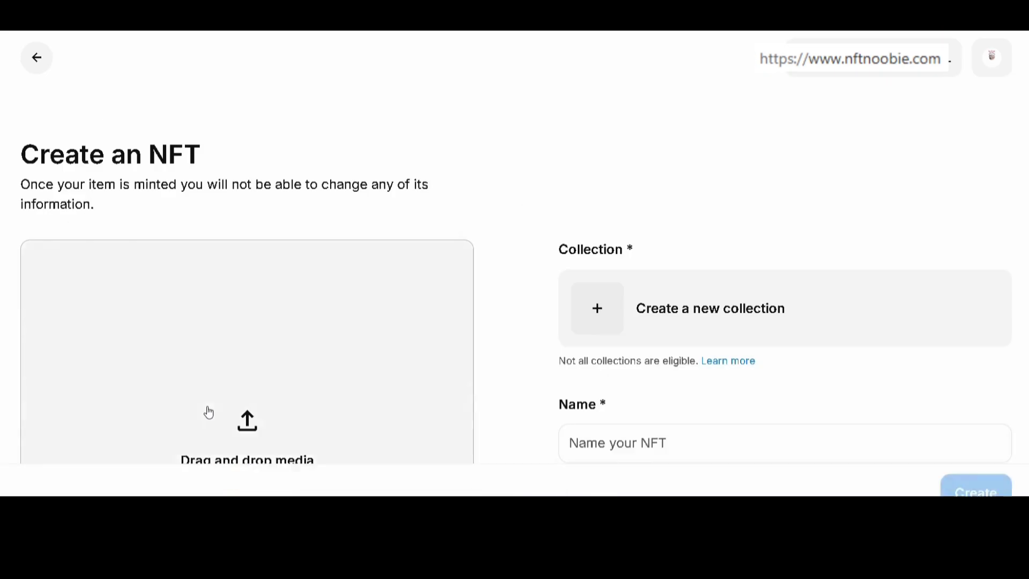
{"action": "left_click", "coordinate": [709, 307]}
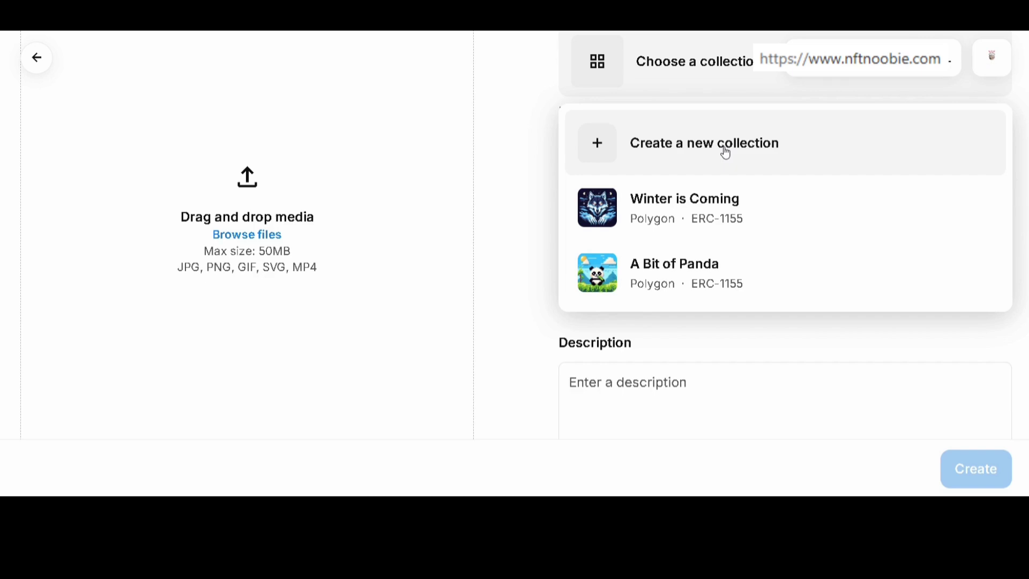
{"action": "left_click", "coordinate": [703, 143]}
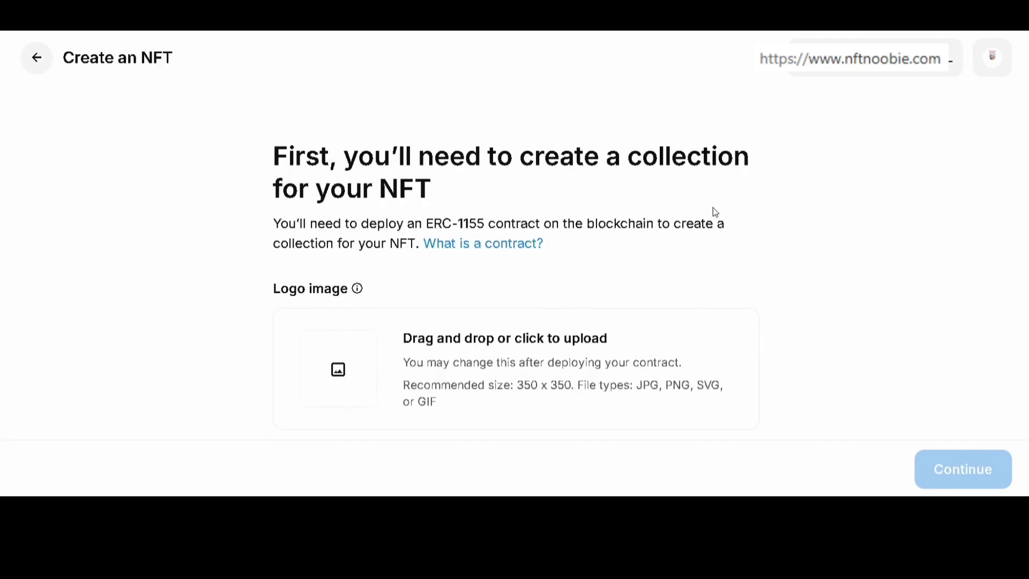
{"action": "mouse_move", "coordinate": [340, 381]}
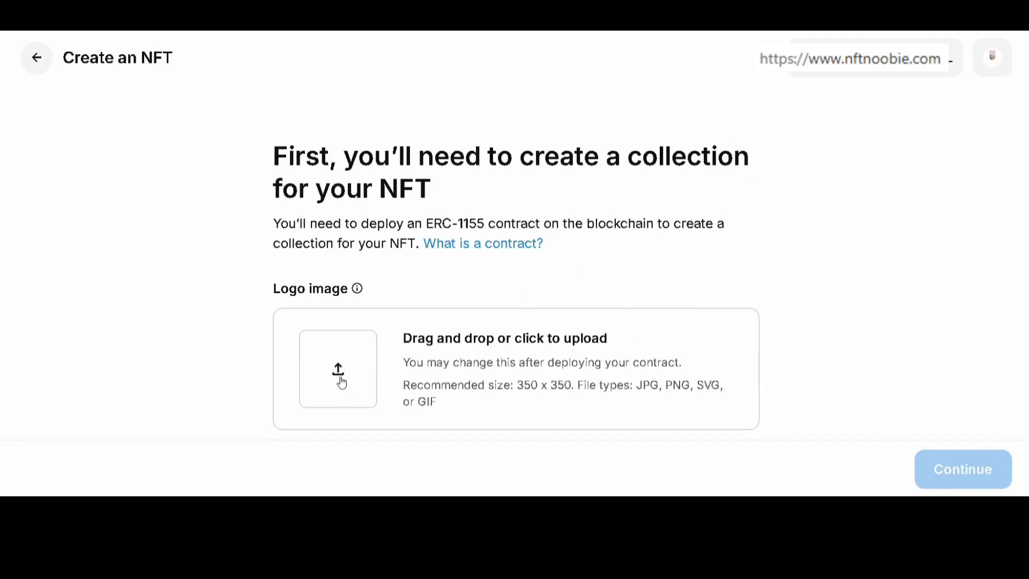
Upload the bun image file as the new collection's logo.
{"action": "left_click", "coordinate": [337, 369]}
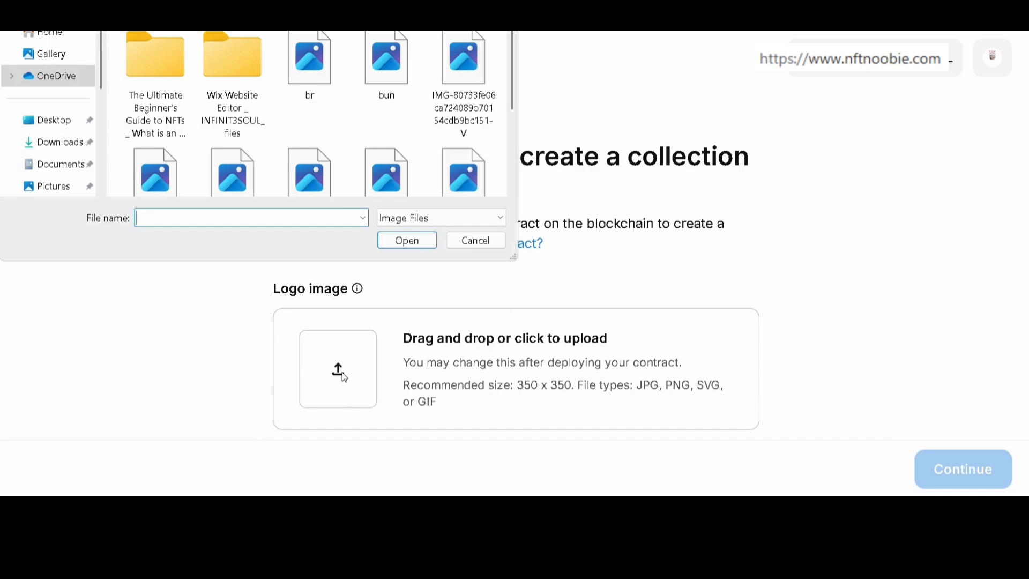
{"action": "left_click", "coordinate": [386, 56]}
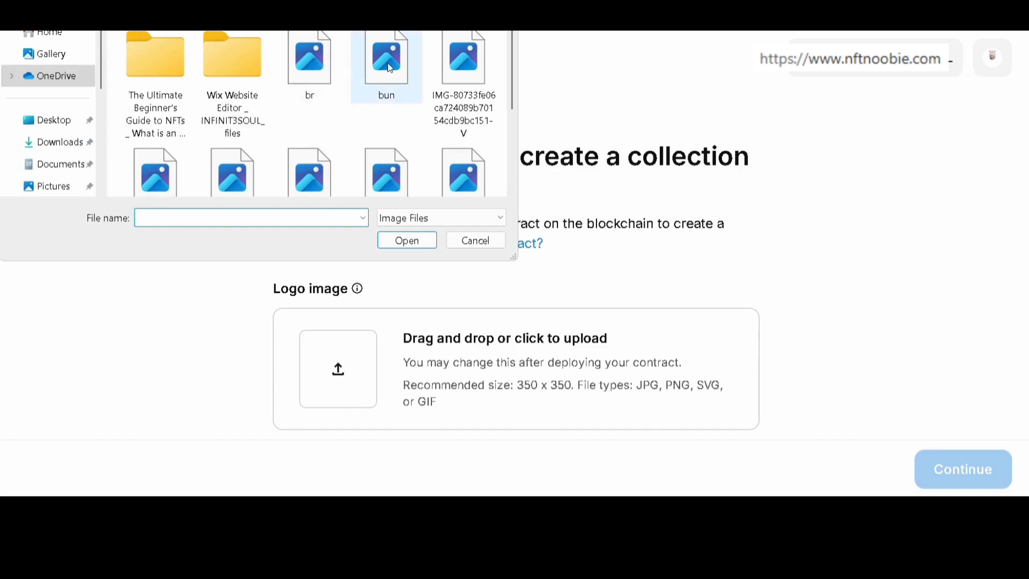
{"action": "left_click", "coordinate": [386, 55]}
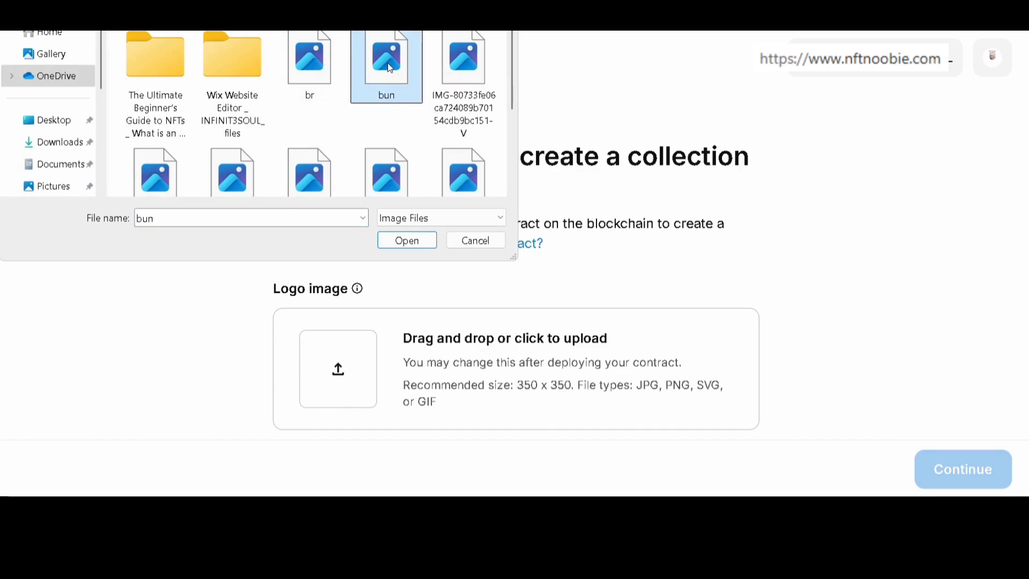
{"action": "left_click", "coordinate": [406, 240]}
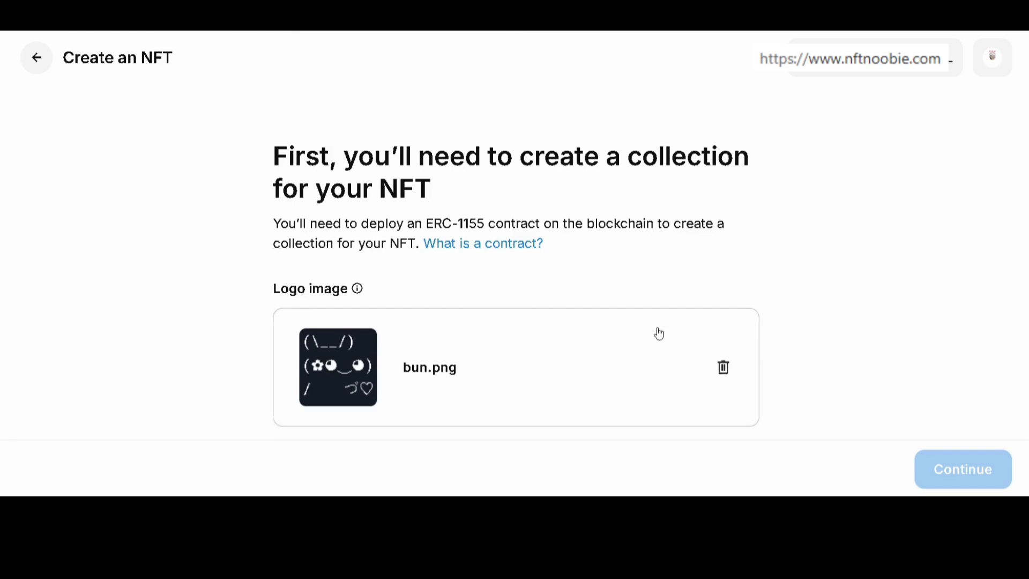
Name the contract Bunny 2.0, choose Polygon as the blockchain and continue to deployment.
{"action": "scroll", "scroll_direction": "down", "scroll_amount": 3}
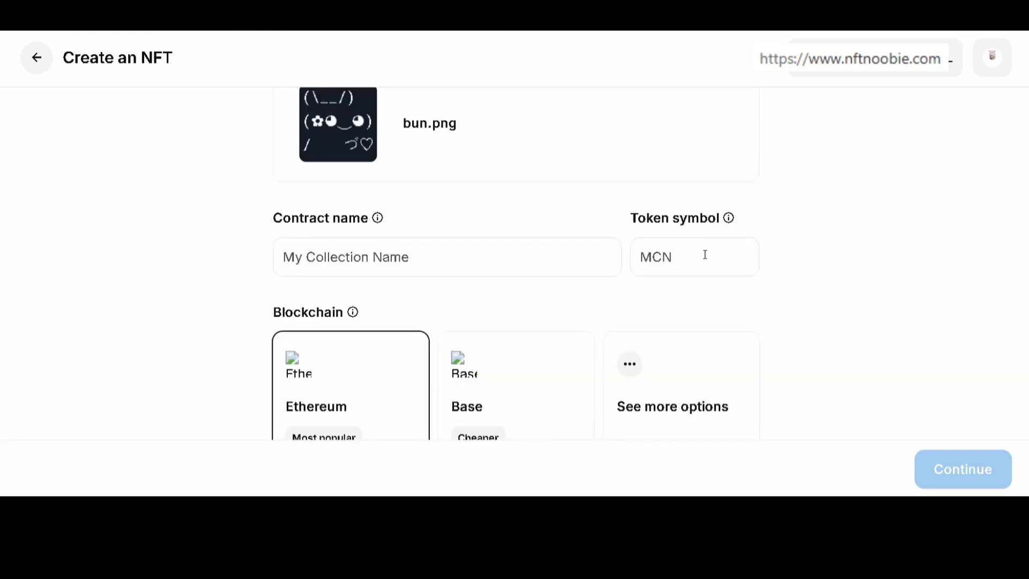
{"action": "type", "text": "Bunny 2."}
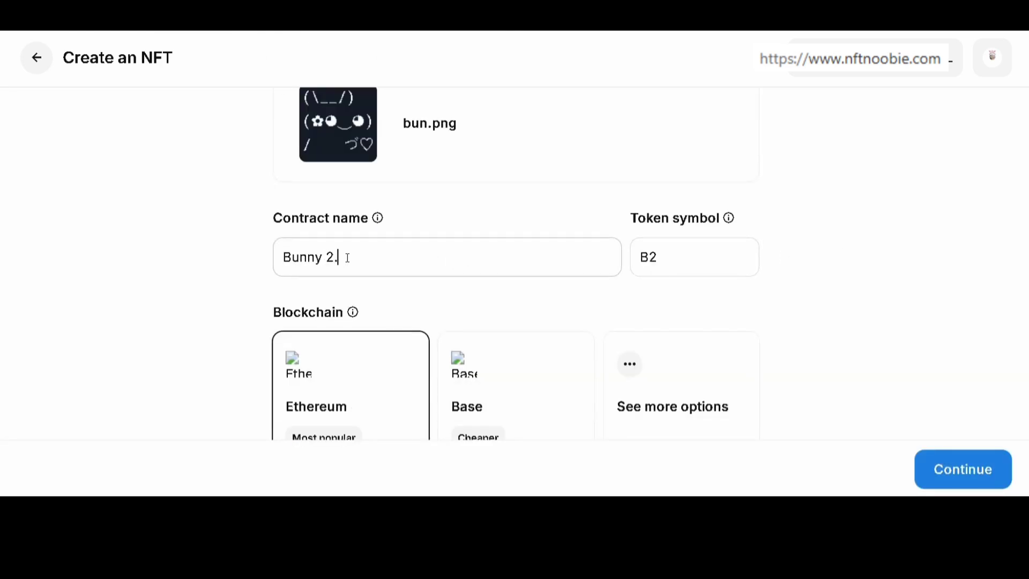
{"action": "type", "text": "0"}
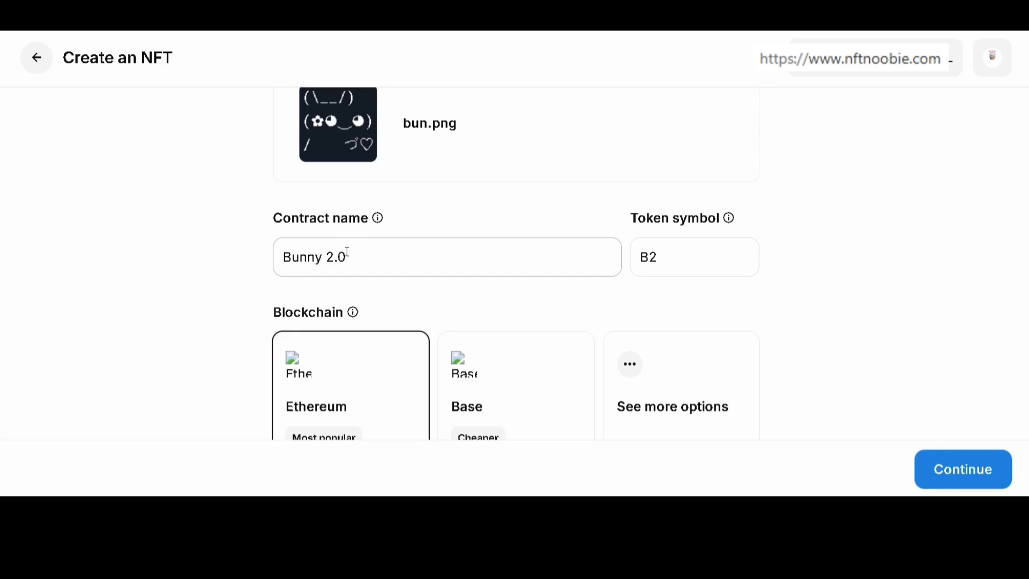
{"action": "scroll", "scroll_direction": "down", "scroll_amount": 3}
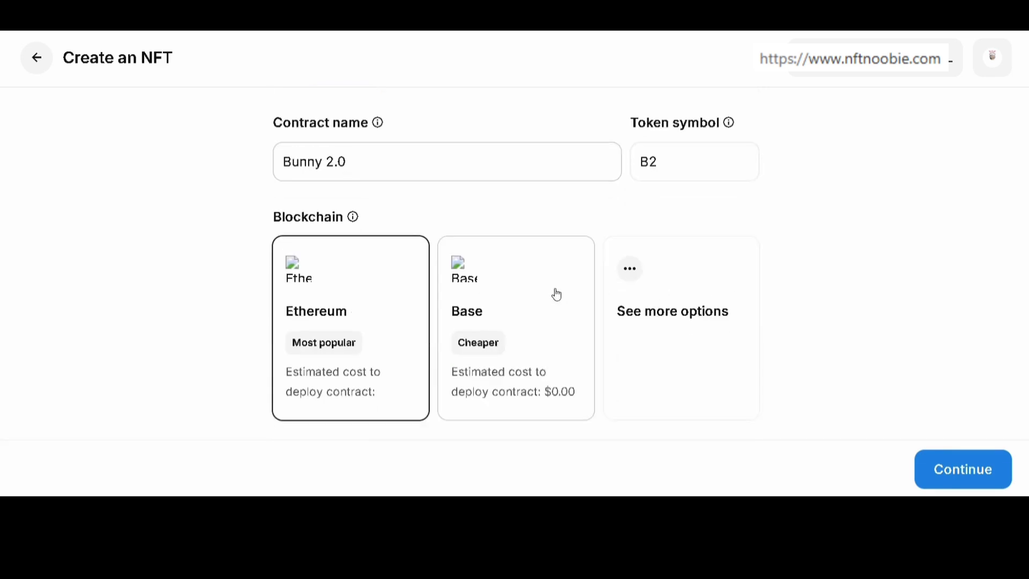
{"action": "mouse_move", "coordinate": [853, 410]}
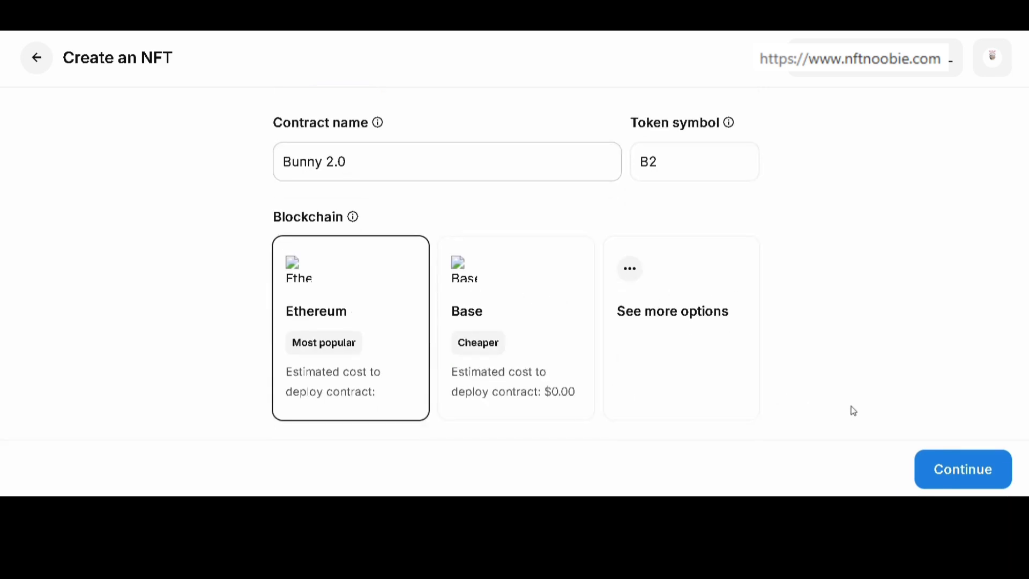
{"action": "mouse_move", "coordinate": [618, 370]}
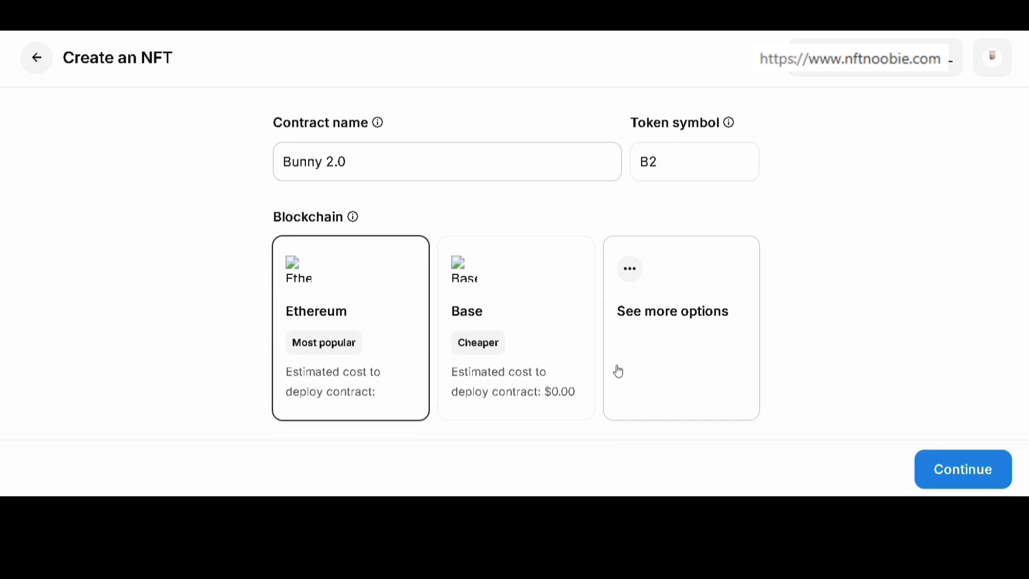
{"action": "left_click", "coordinate": [672, 311]}
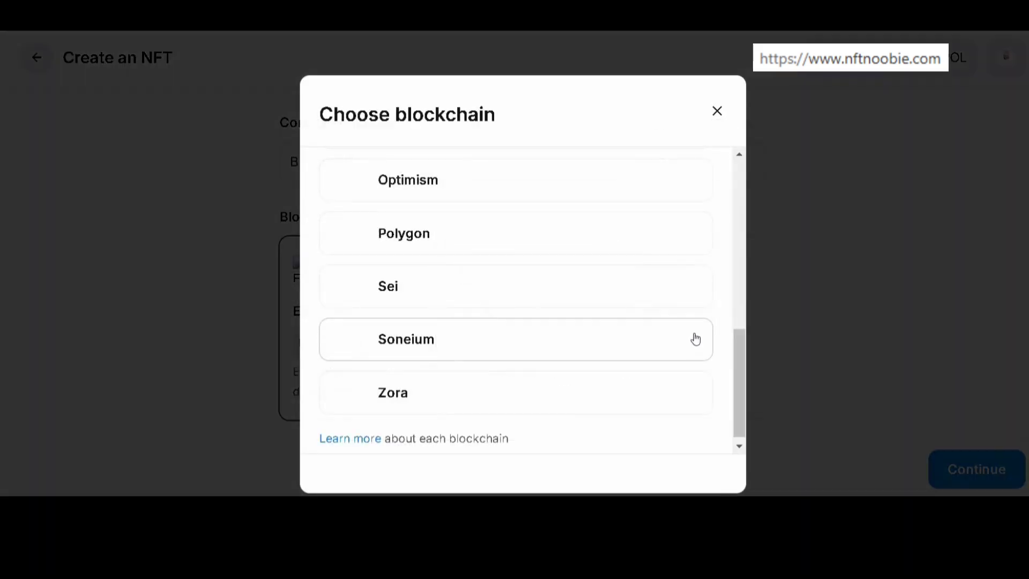
{"action": "left_click", "coordinate": [404, 233]}
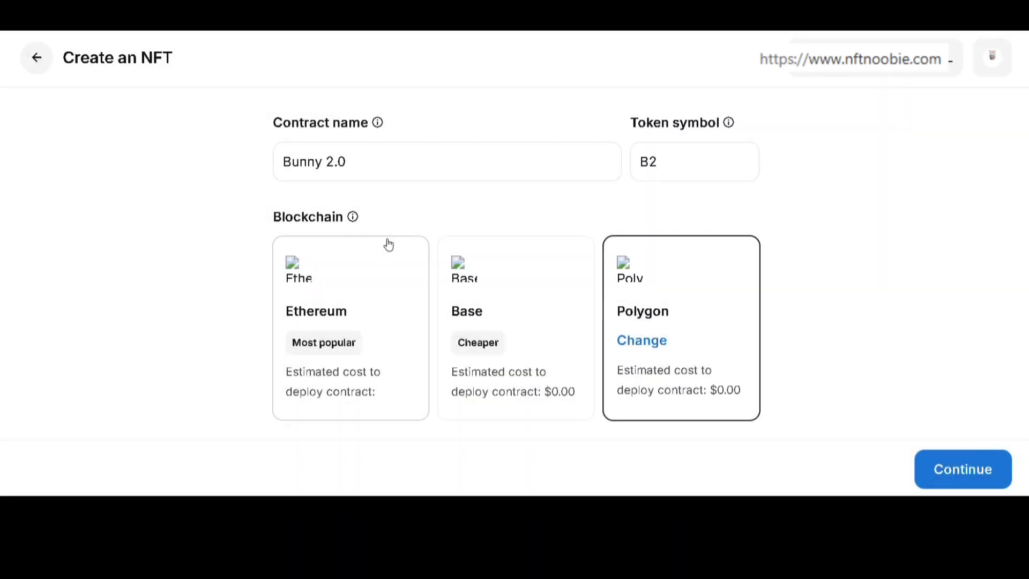
{"action": "mouse_move", "coordinate": [988, 390]}
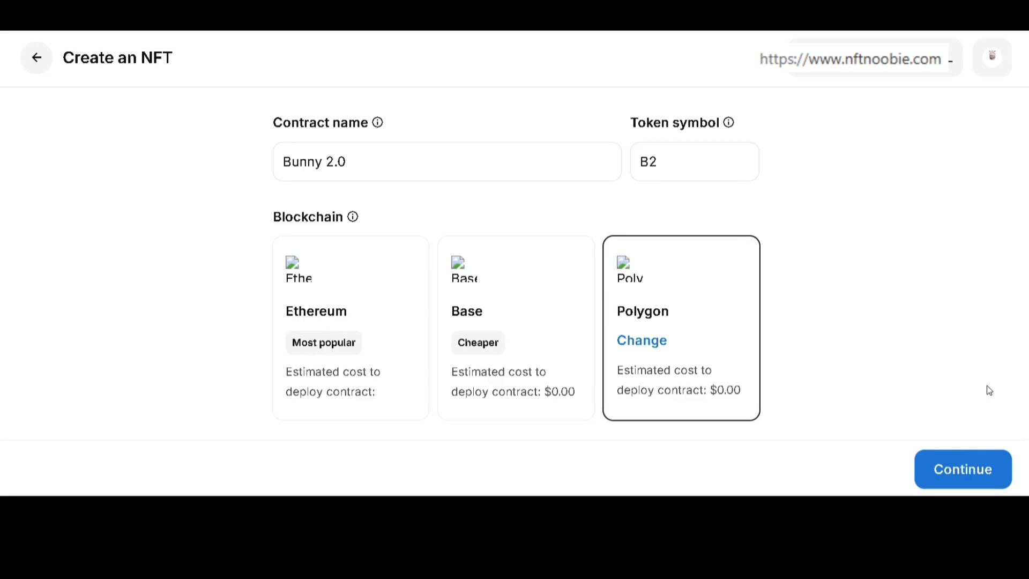
{"action": "left_click", "coordinate": [962, 468]}
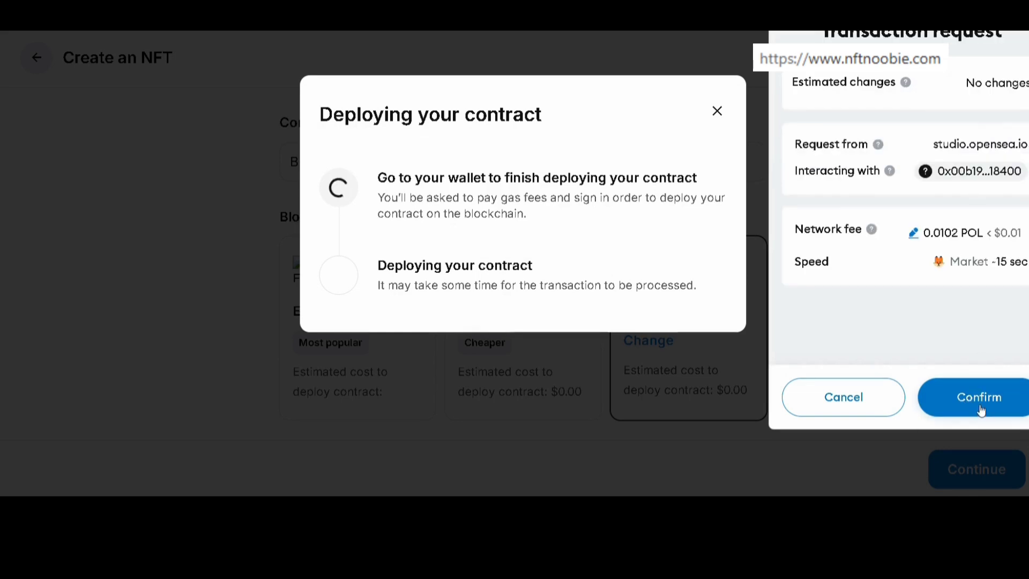
Confirm the Bunny 2.0 deployment transaction in MetaMask and start an NFT in it.
{"action": "left_click", "coordinate": [978, 396]}
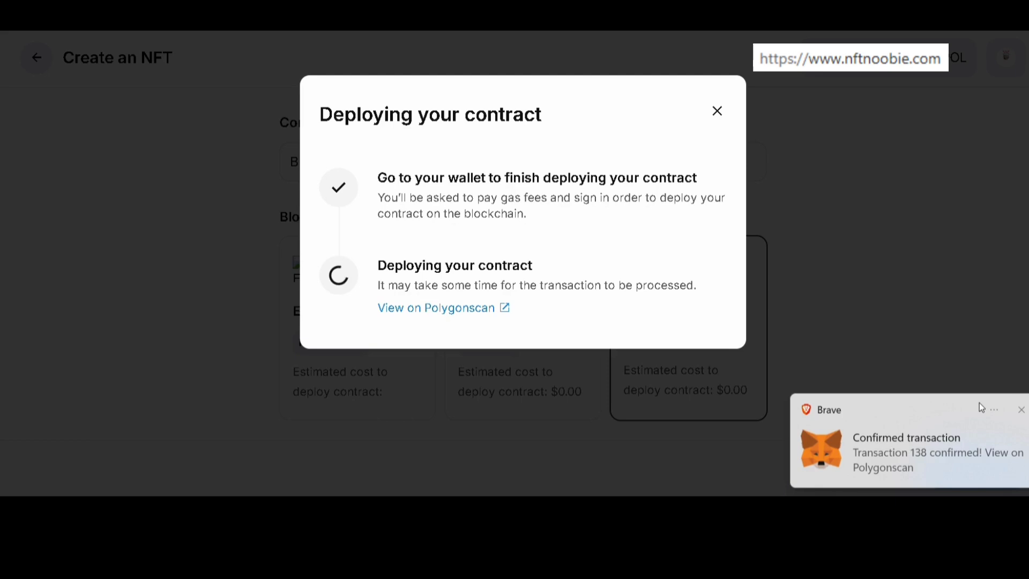
{"action": "mouse_move", "coordinate": [885, 466]}
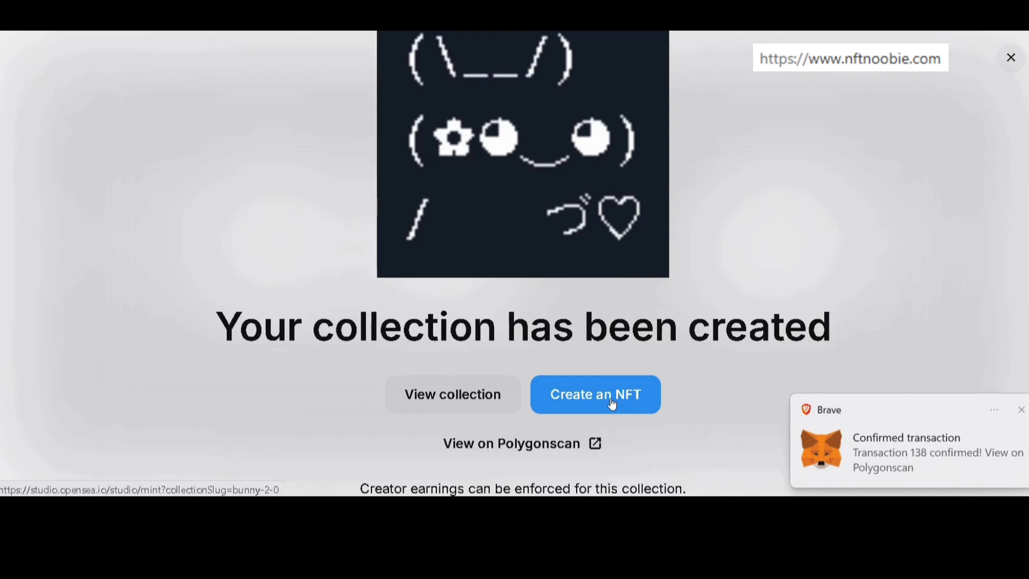
{"action": "left_click", "coordinate": [594, 393]}
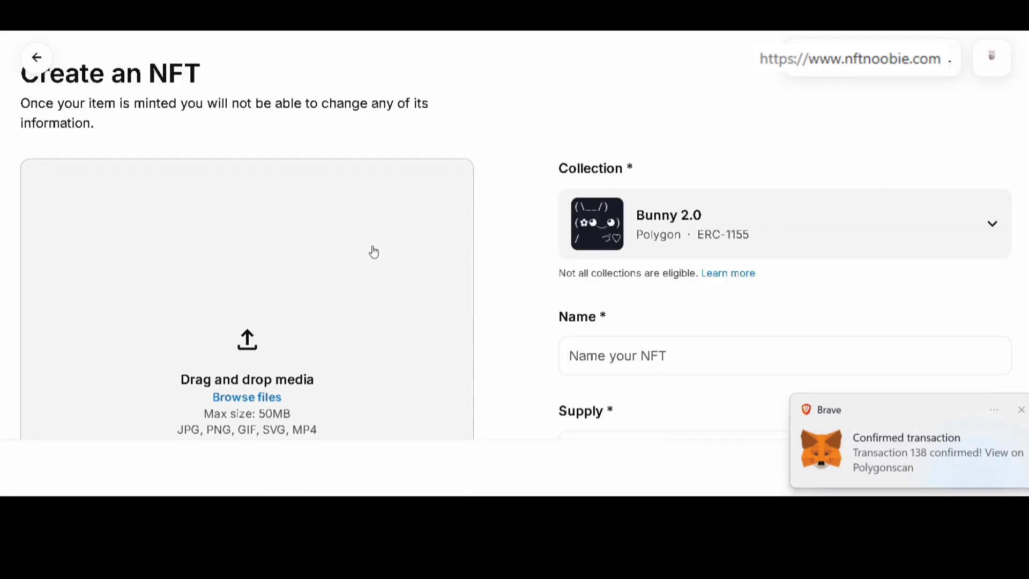
Attach the bunny image, name the NFT Bunny 2.0 with supply 1 and description, and create it.
{"action": "left_click", "coordinate": [246, 397]}
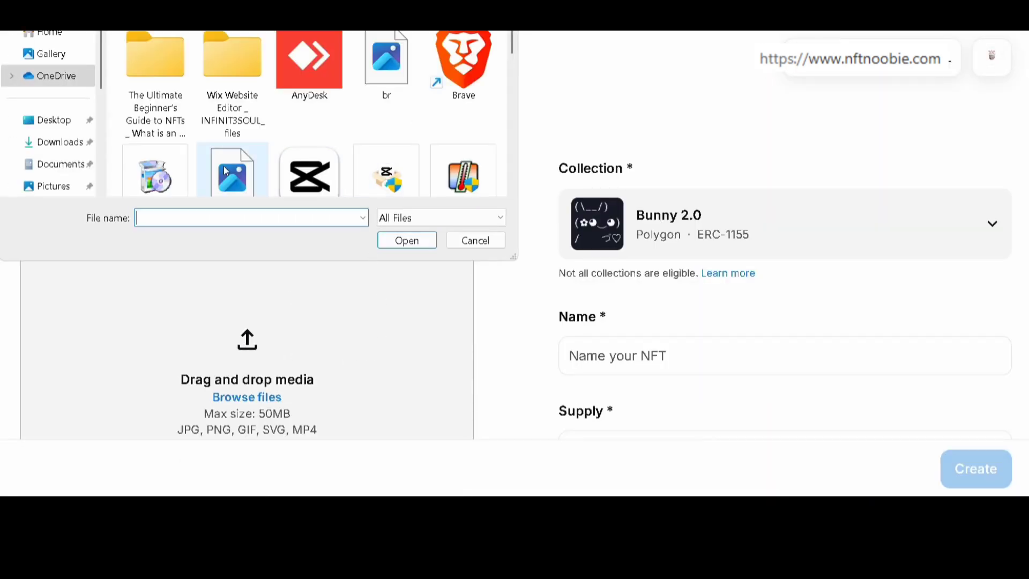
{"action": "scroll", "scroll_direction": "down", "scroll_amount": 3}
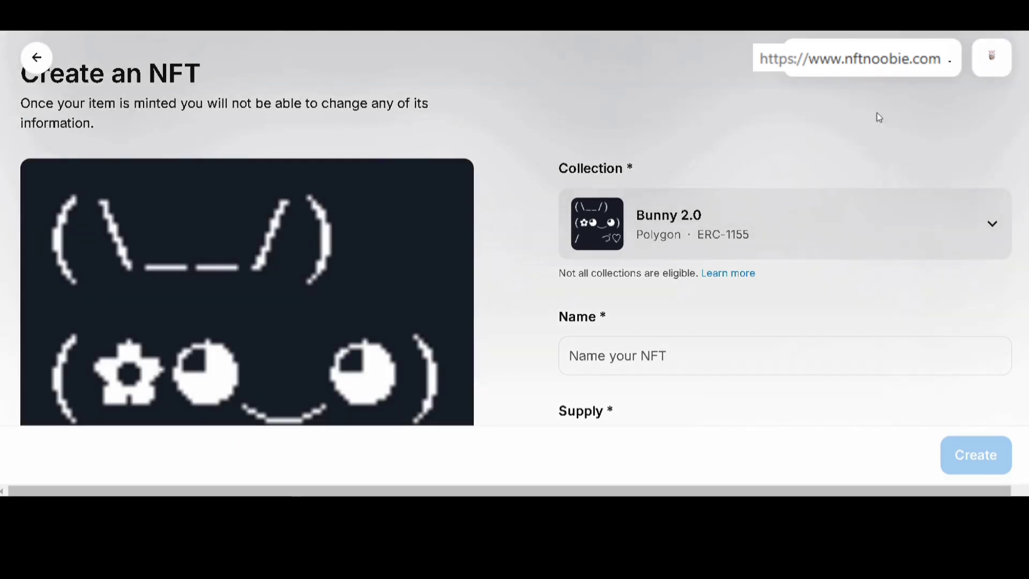
{"action": "type", "text": "Bunny 2.0"}
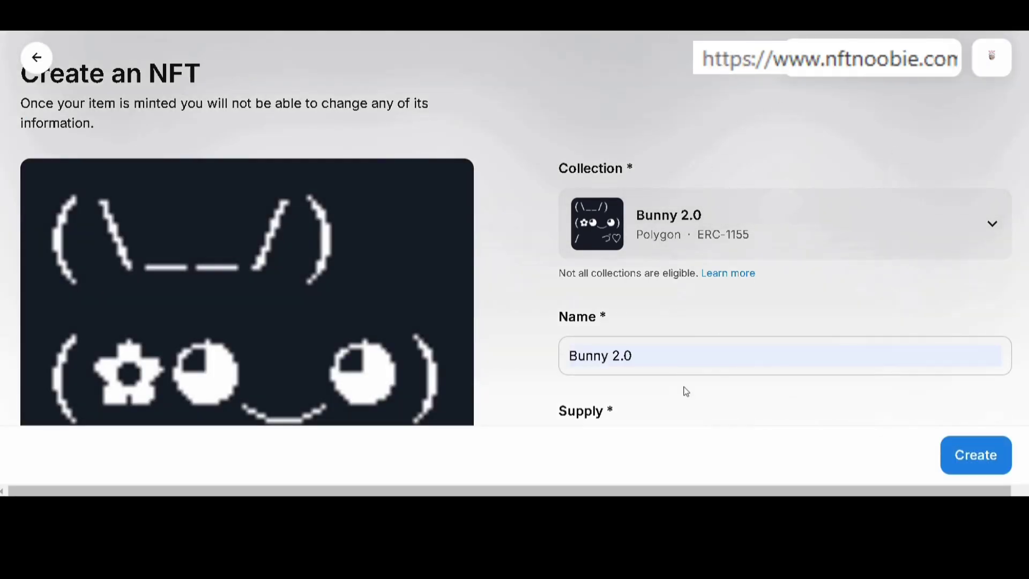
{"action": "scroll", "scroll_direction": "down", "scroll_amount": 3}
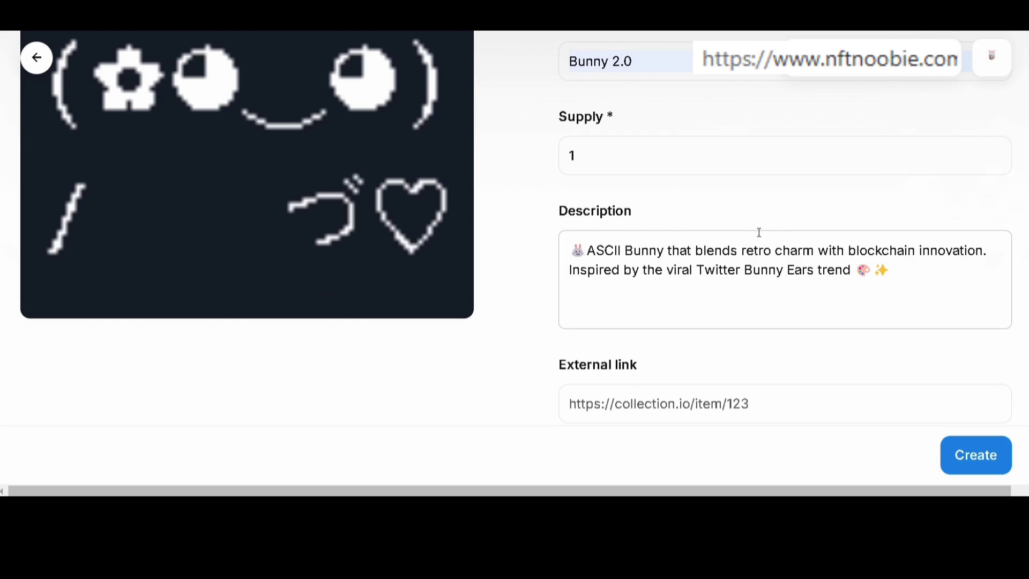
{"action": "scroll", "scroll_direction": "down", "scroll_amount": 3}
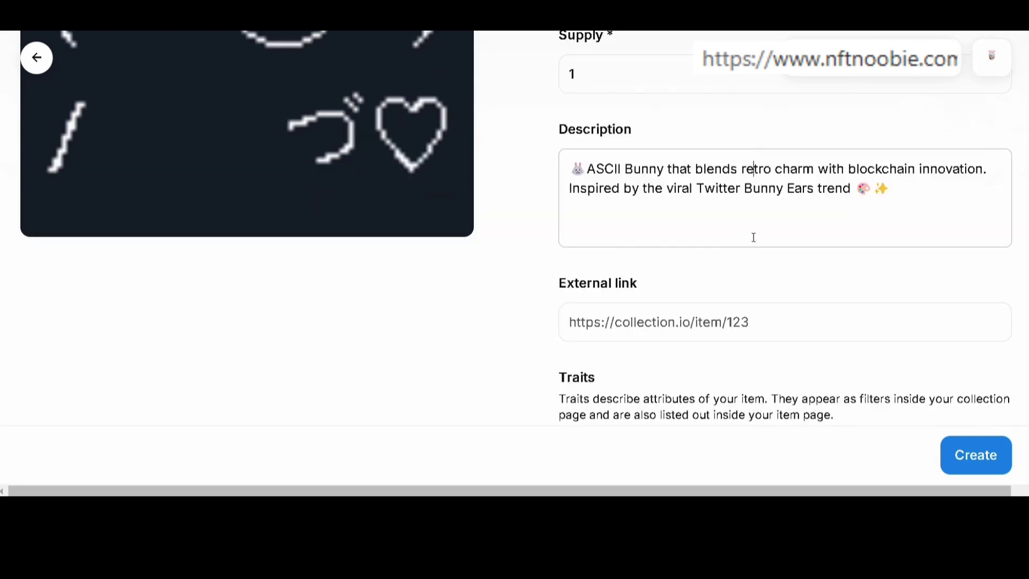
{"action": "scroll", "scroll_direction": "down", "scroll_amount": 3}
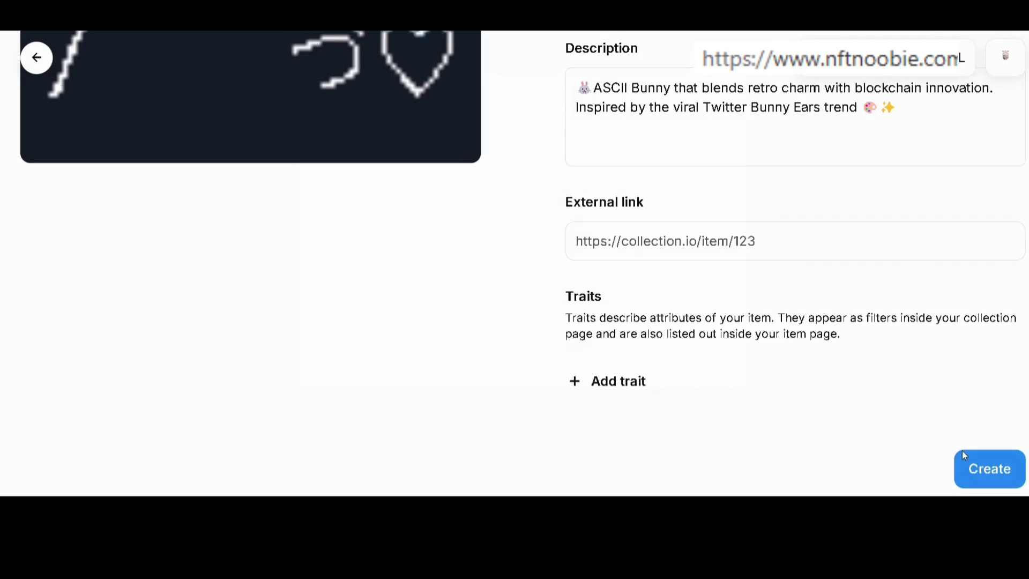
{"action": "left_click", "coordinate": [989, 468]}
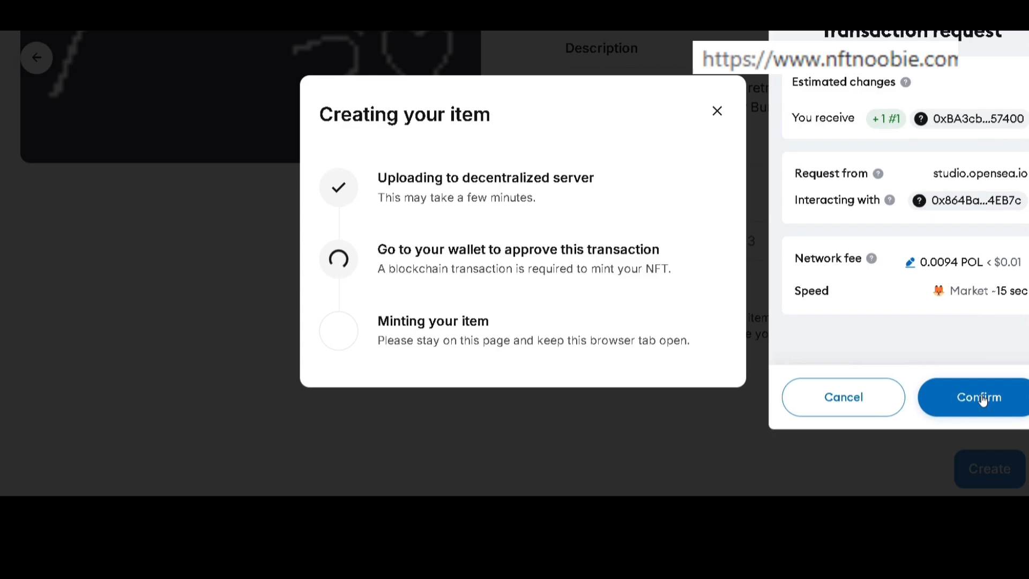
Confirm the minting transaction in MetaMask and view the minted Bunny 2.0 item.
{"action": "left_click", "coordinate": [978, 397]}
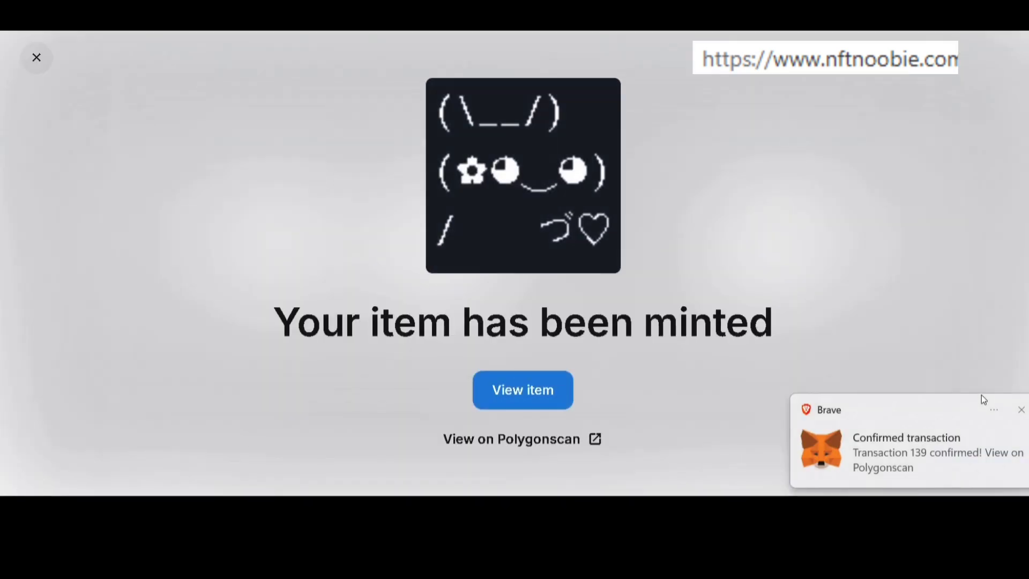
{"action": "mouse_move", "coordinate": [521, 389]}
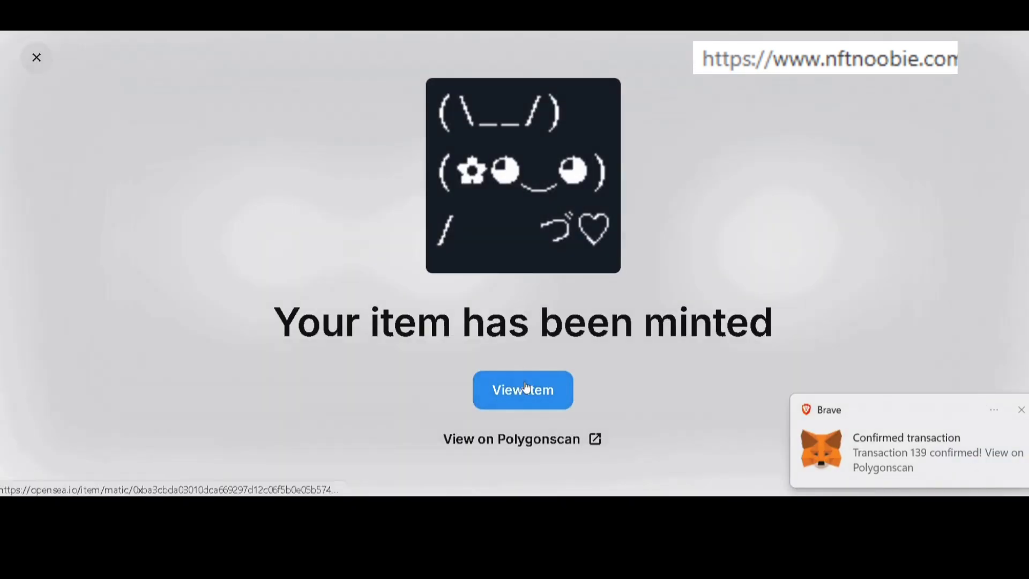
{"action": "left_click", "coordinate": [521, 389]}
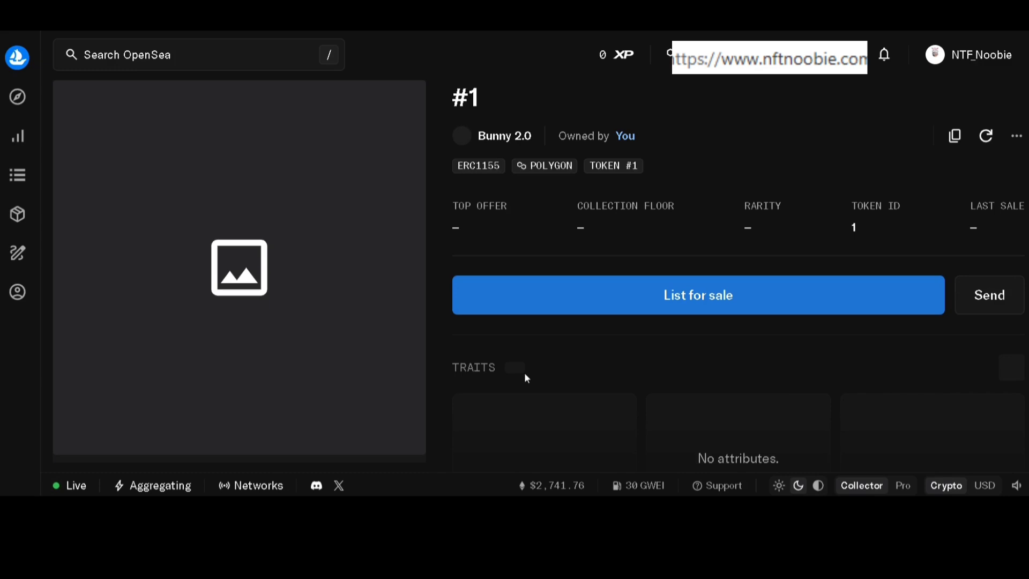
{"action": "mouse_move", "coordinate": [524, 320]}
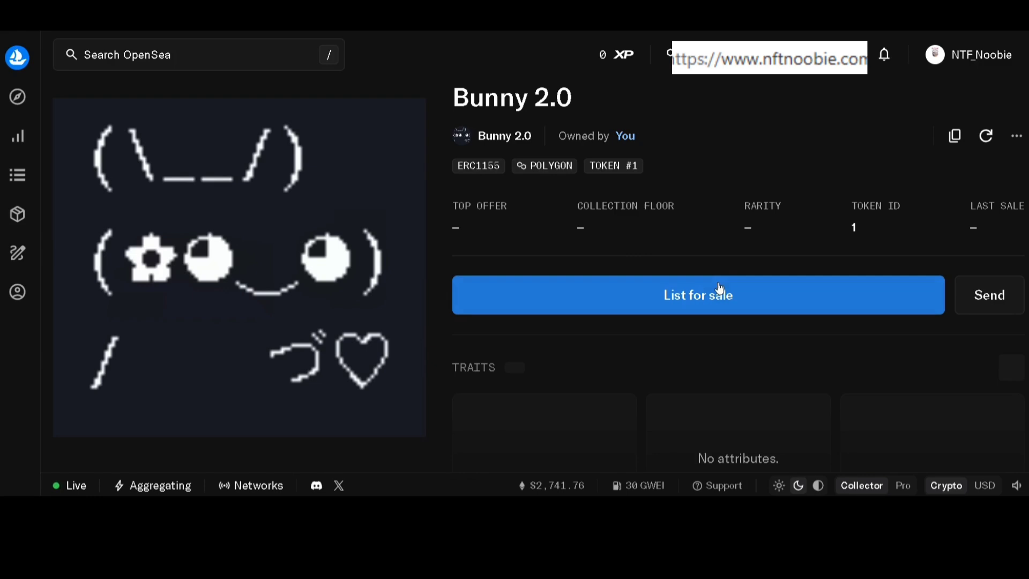
Begin a Create listing for the Bunny 2.0 item from its page.
{"action": "left_click", "coordinate": [697, 294]}
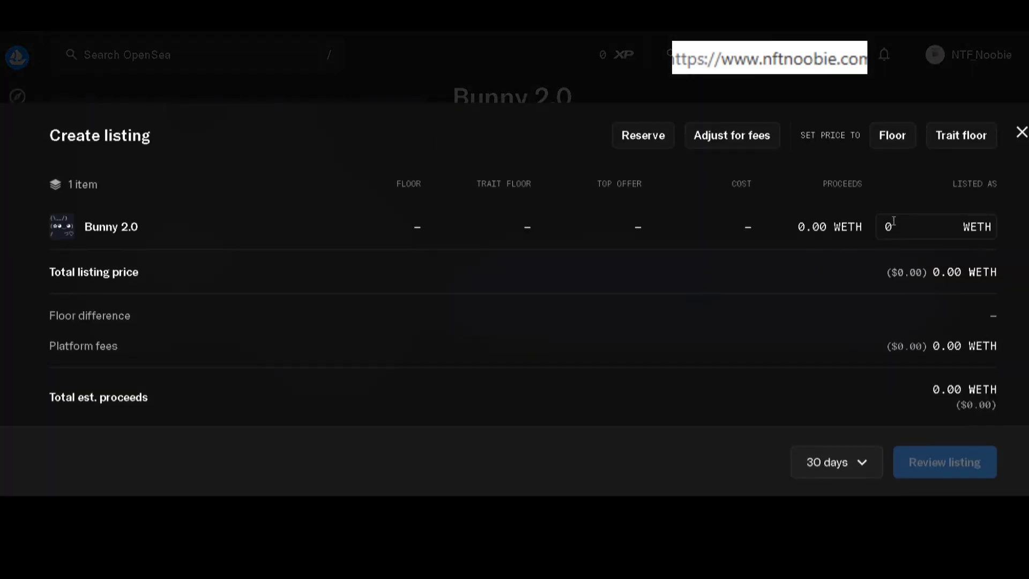
Create a 0.01 WETH, 60-day listing for Bunny 2.0 and sign it in MetaMask.
{"action": "type", "text": "0.01"}
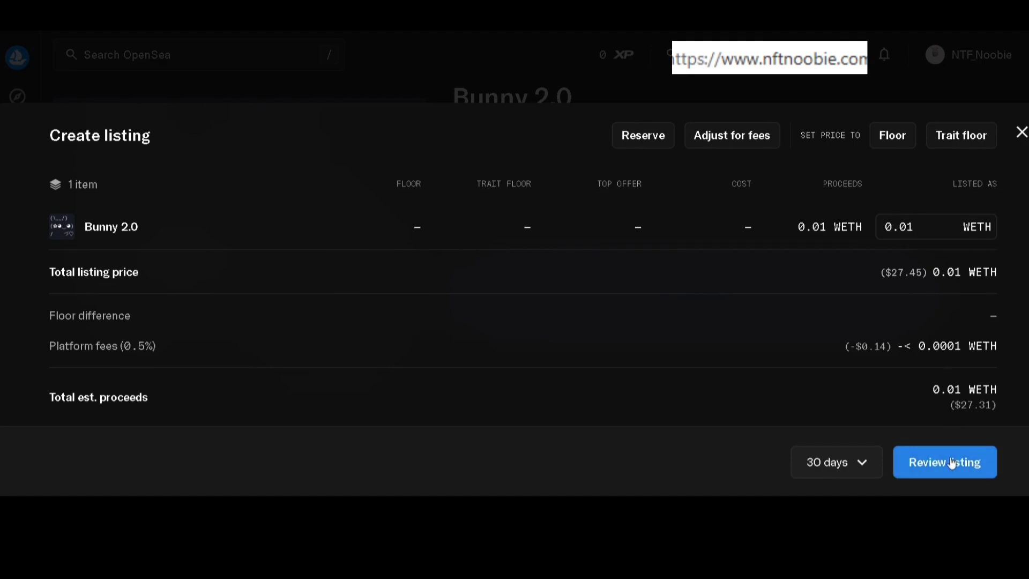
{"action": "left_click", "coordinate": [834, 461]}
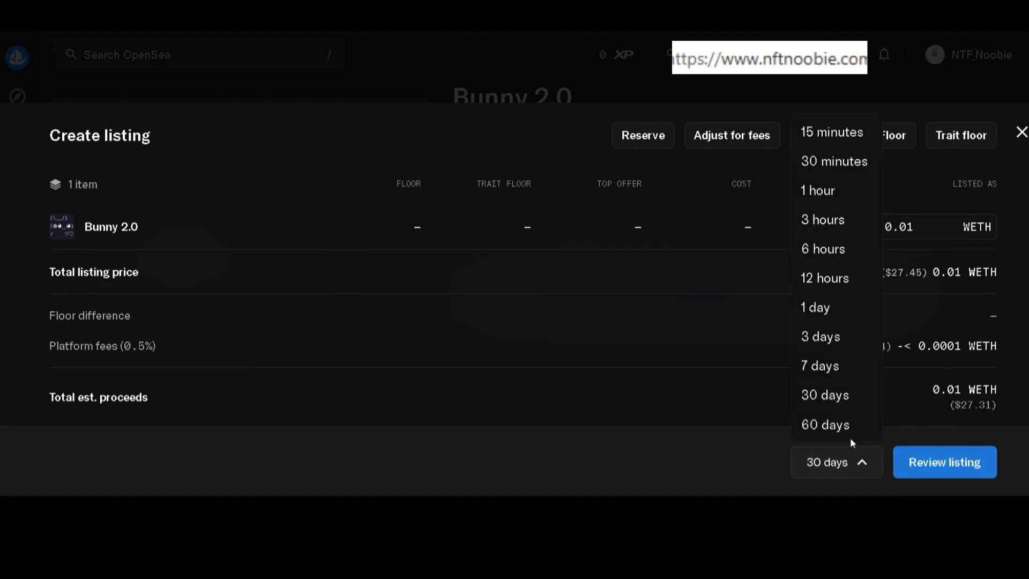
{"action": "left_click", "coordinate": [825, 424]}
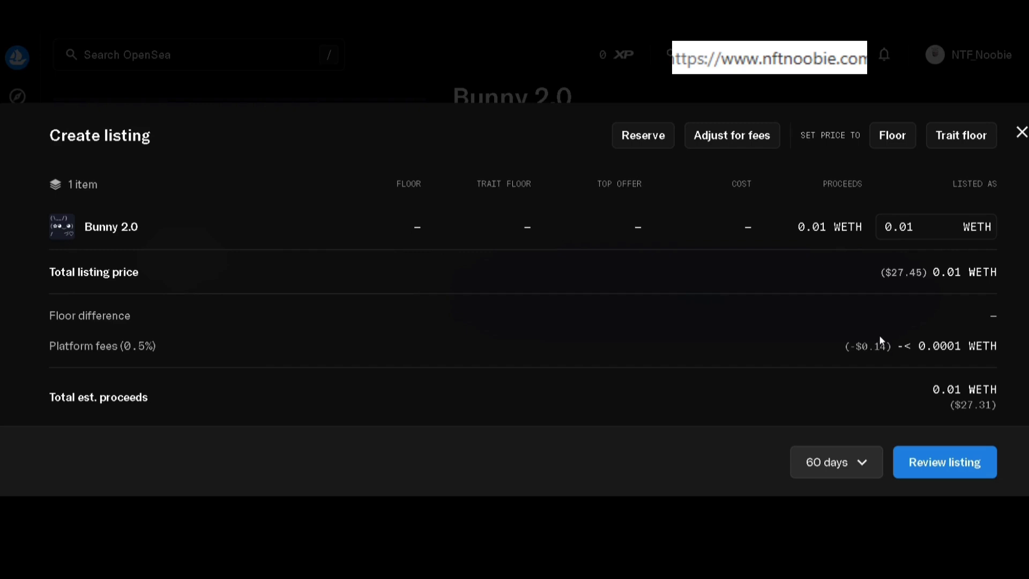
{"action": "mouse_move", "coordinate": [850, 276]}
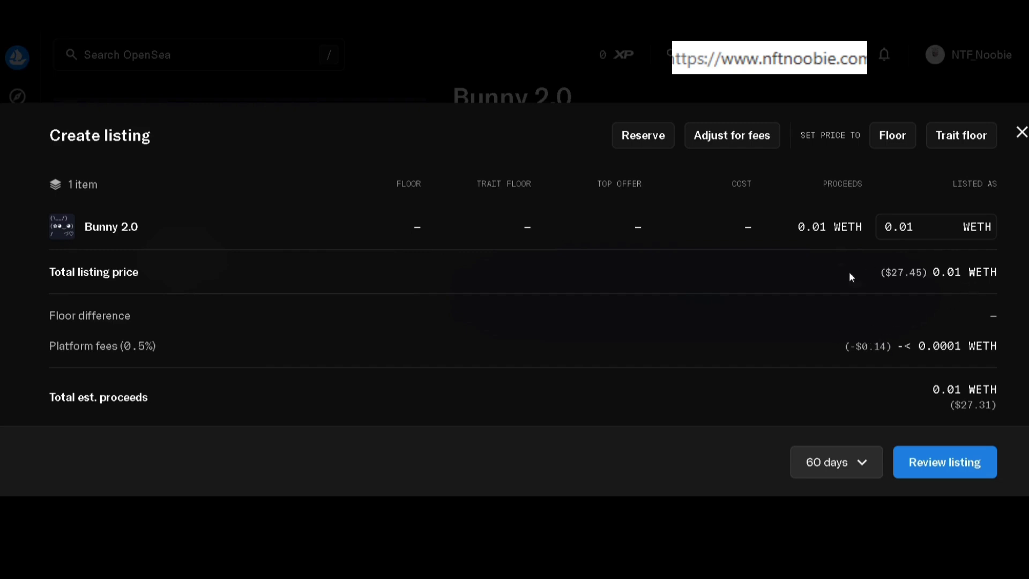
{"action": "mouse_move", "coordinate": [998, 359]}
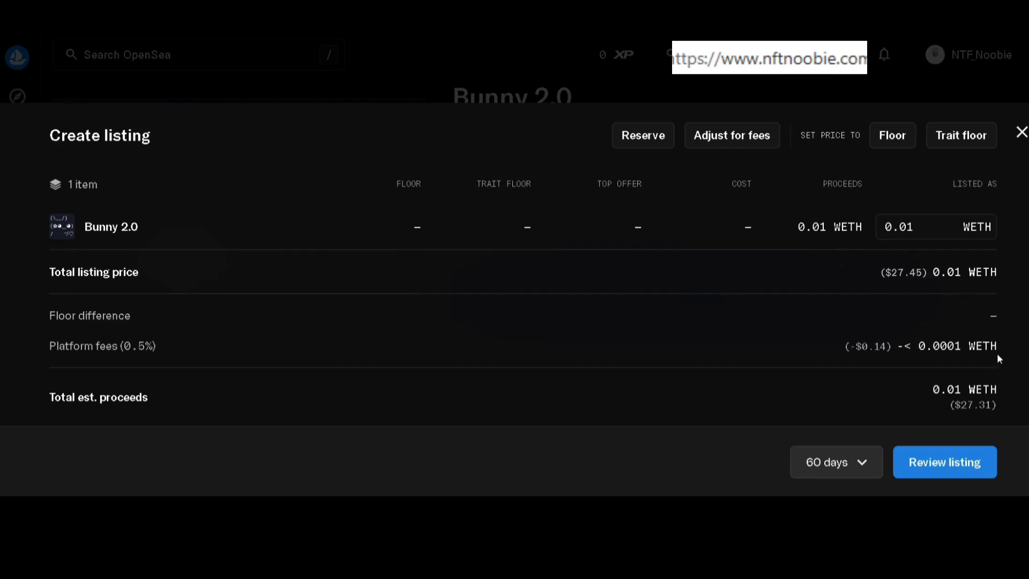
{"action": "left_click", "coordinate": [943, 461]}
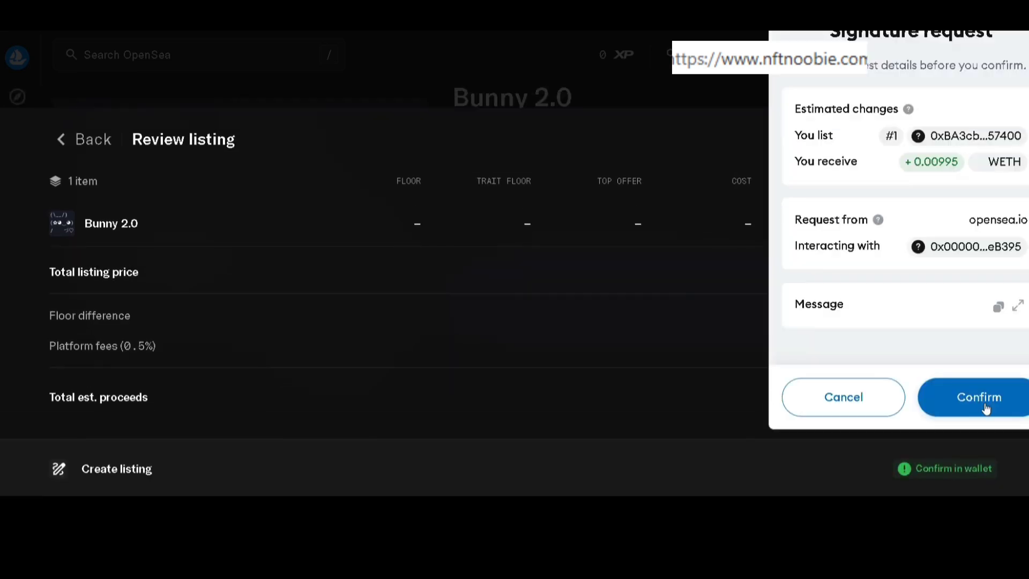
{"action": "left_click", "coordinate": [977, 397]}
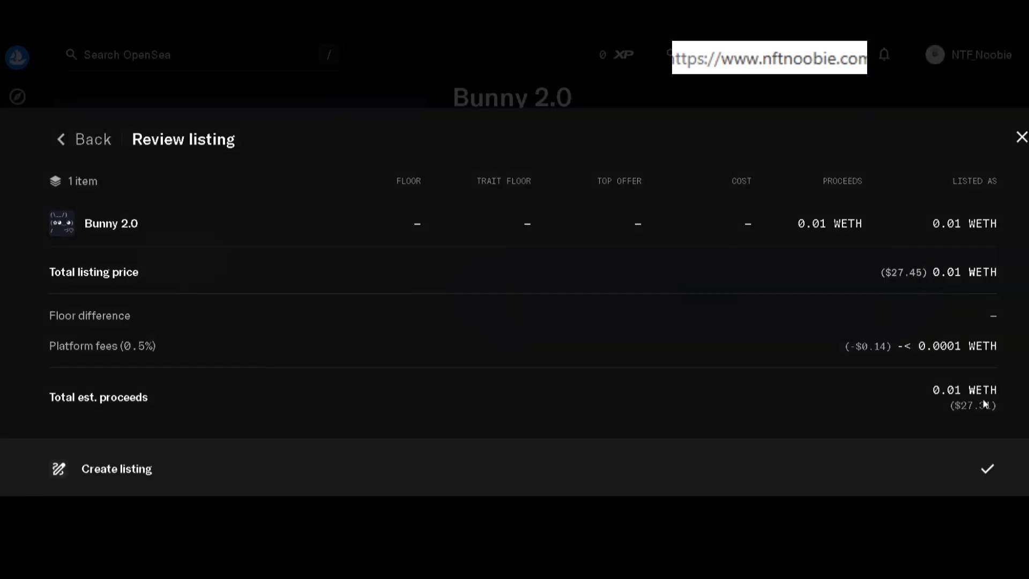